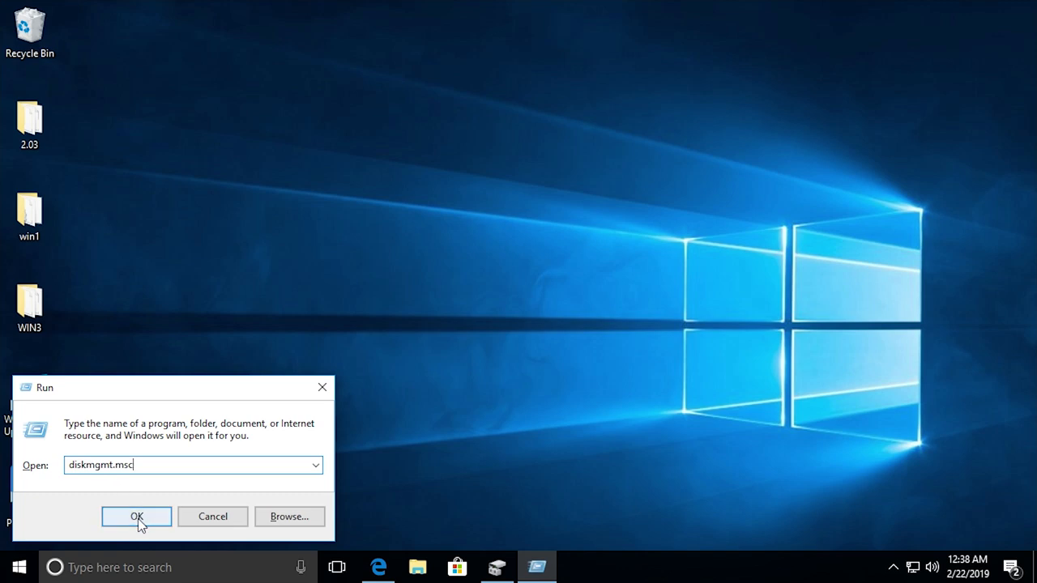
Launch Disk Management from the Run dialog to view Disk 0's 30.23 GB C: partition
click(137, 516)
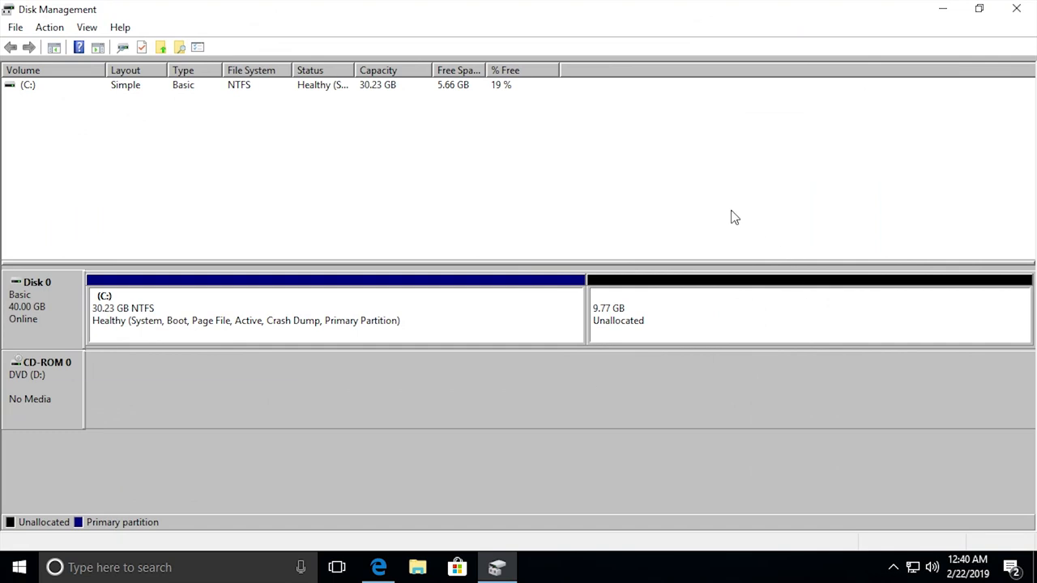
mouse_move(689, 283)
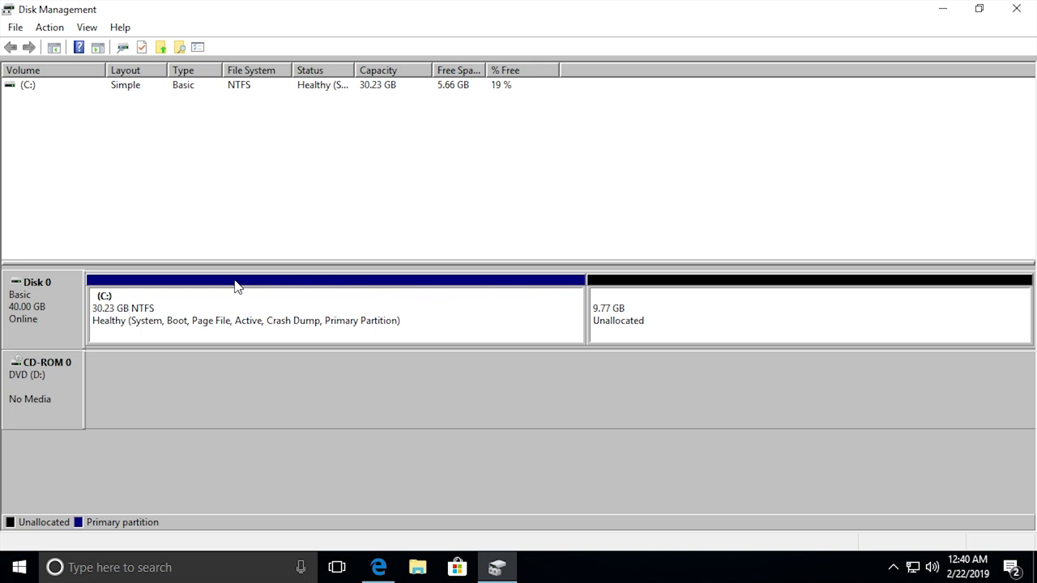
mouse_move(385, 325)
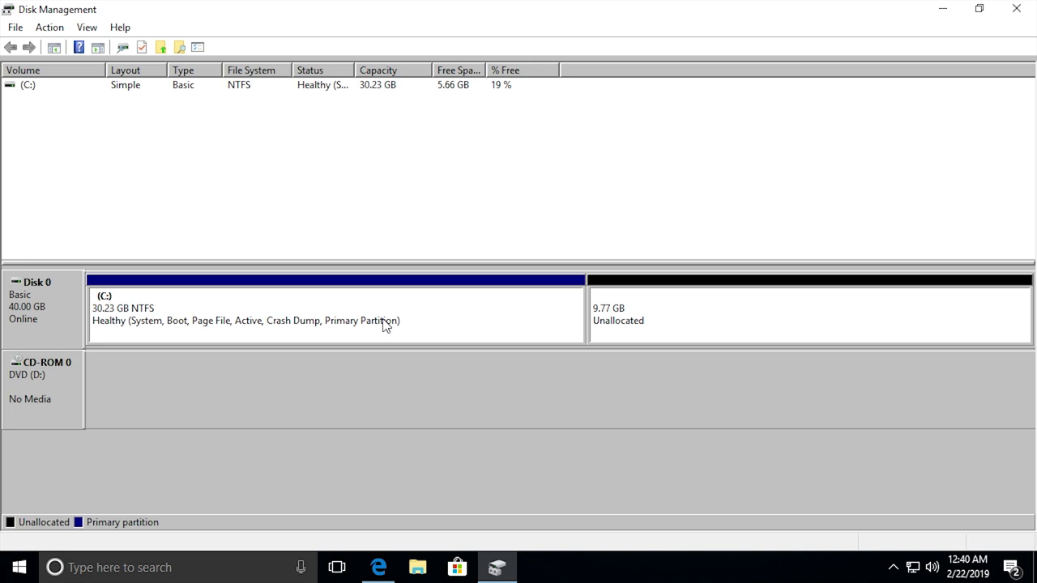
mouse_move(842, 299)
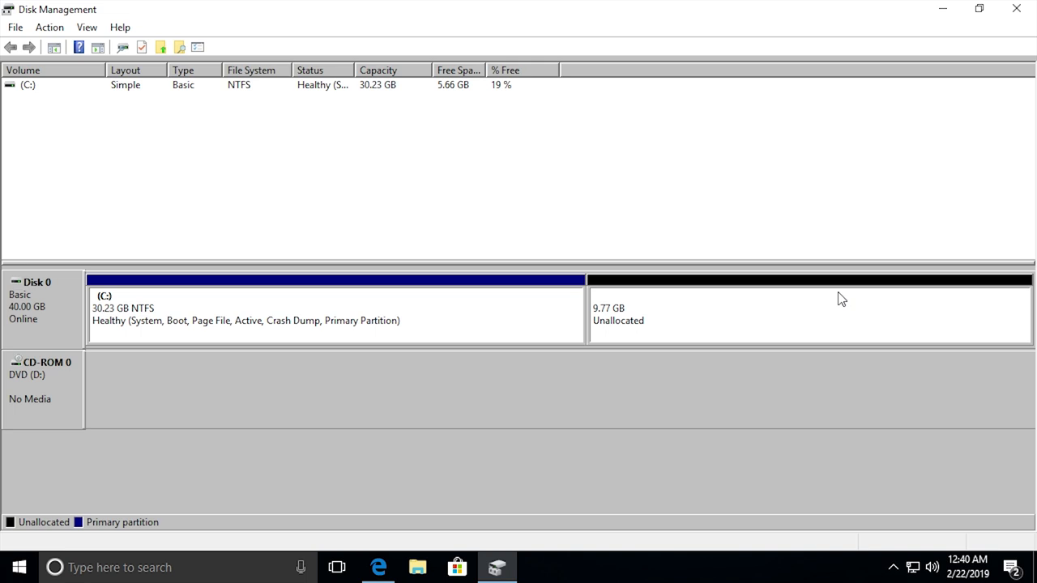
mouse_move(714, 289)
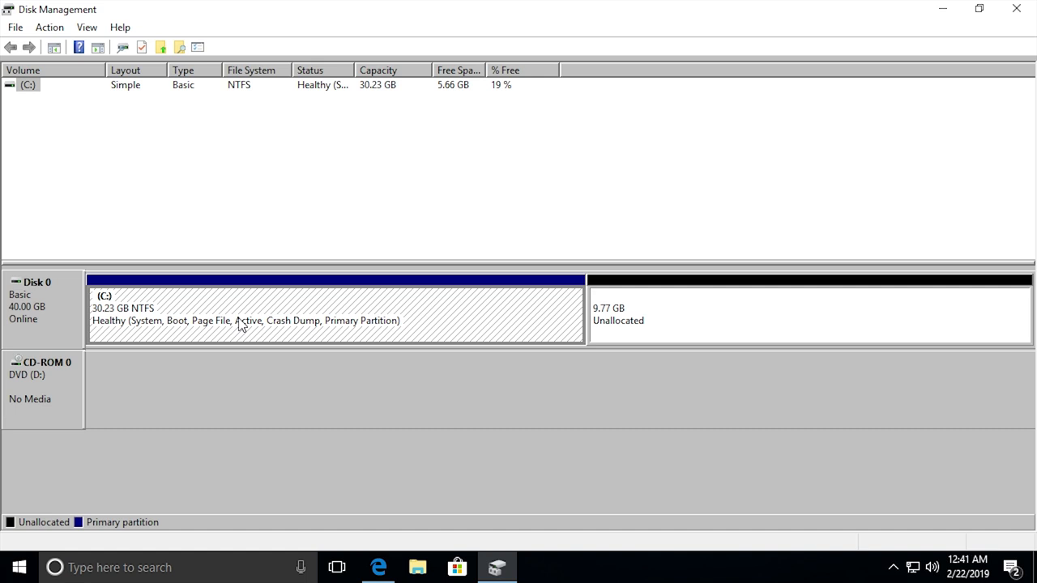
Extend C: by 10000 MB into the 9.77 GB unallocated space with Extend Volume
right_click(243, 316)
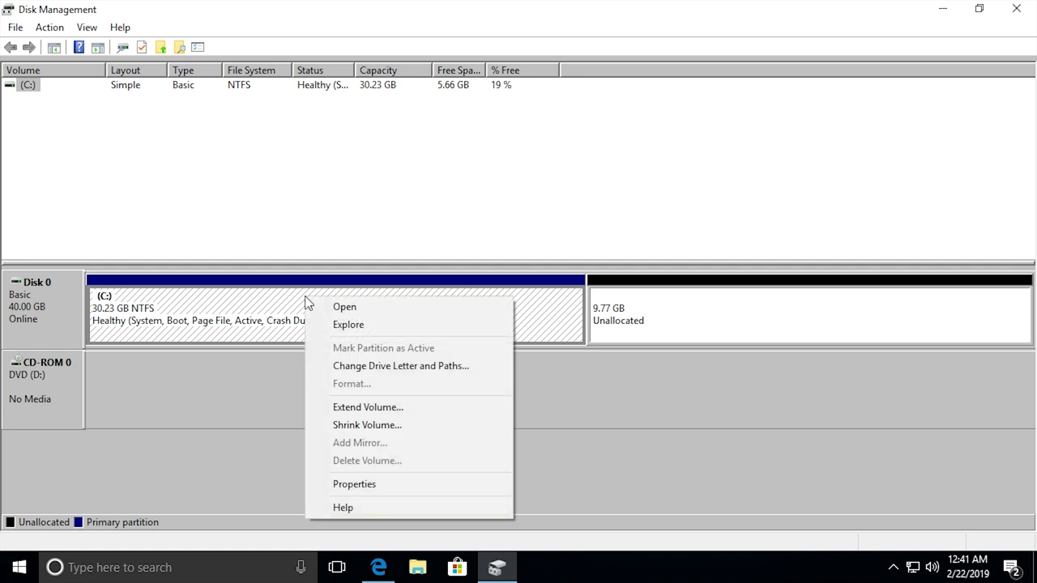
click(367, 406)
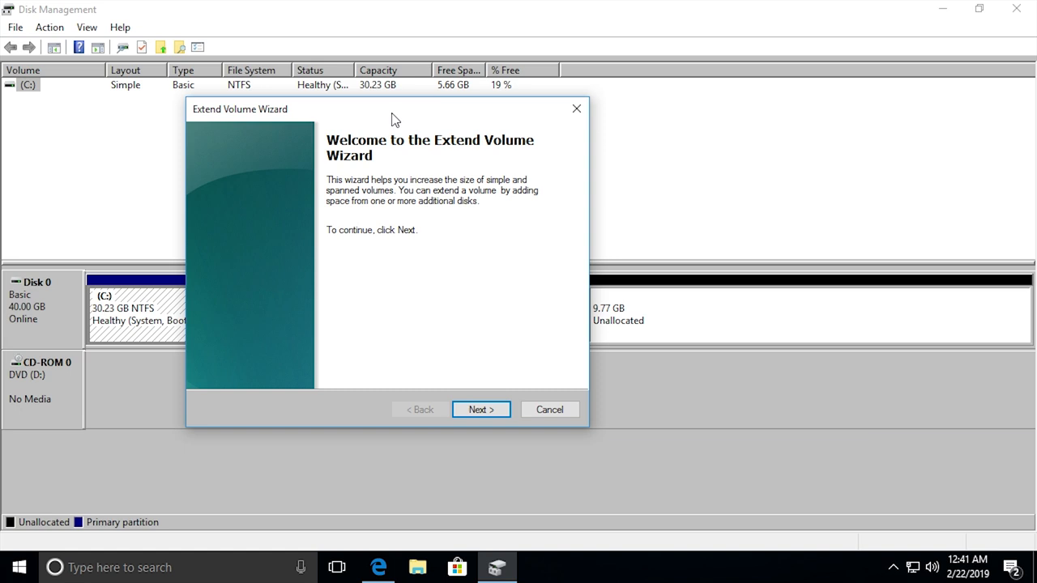
click(480, 409)
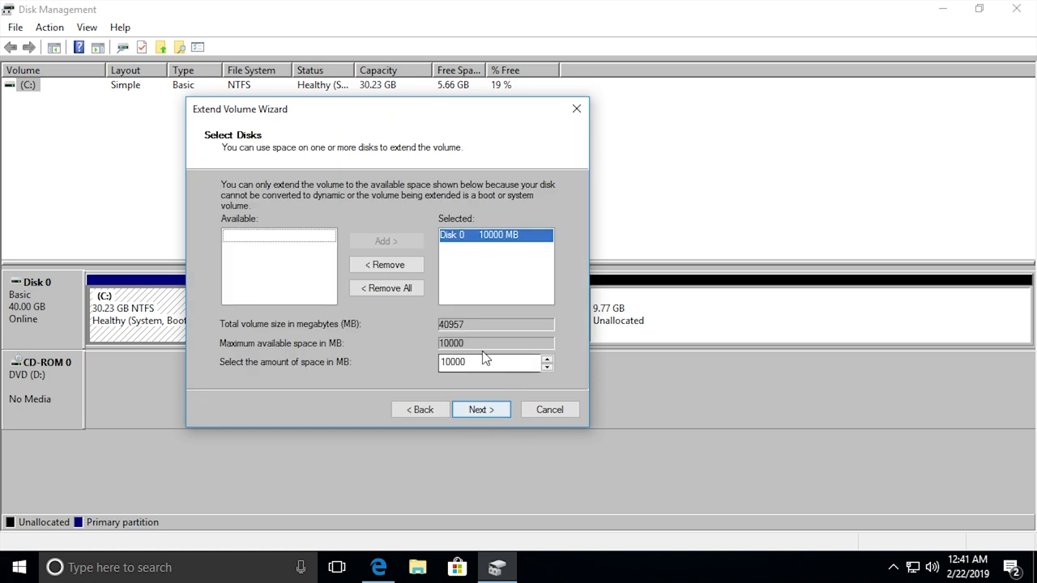
triple_click(486, 362)
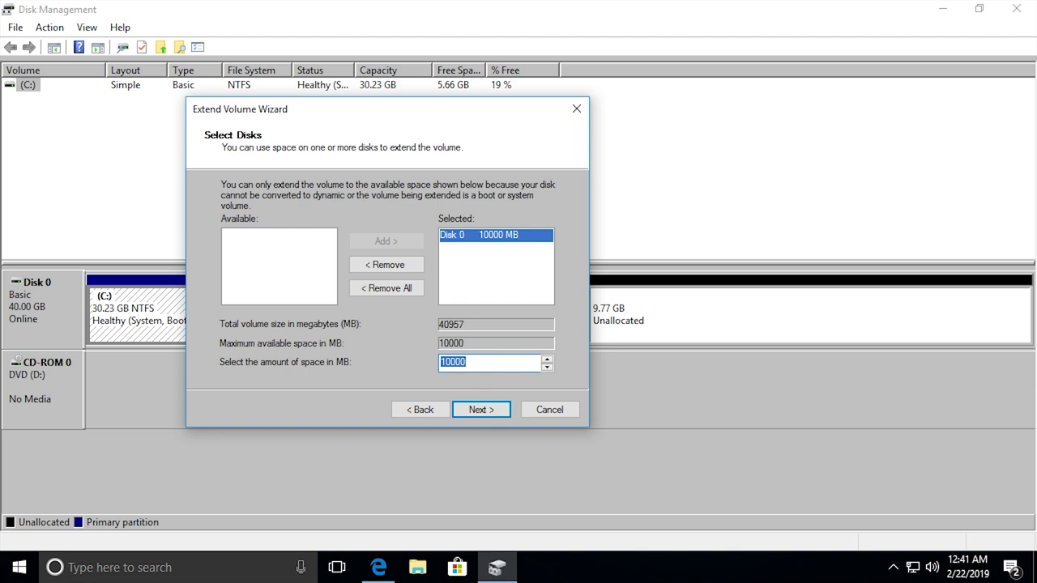
mouse_move(496, 389)
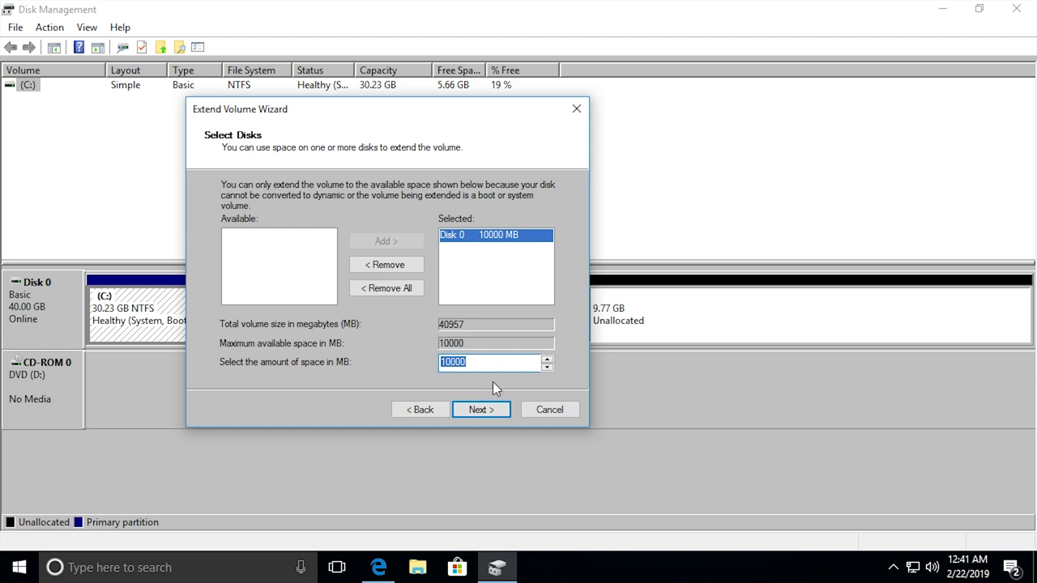
click(480, 409)
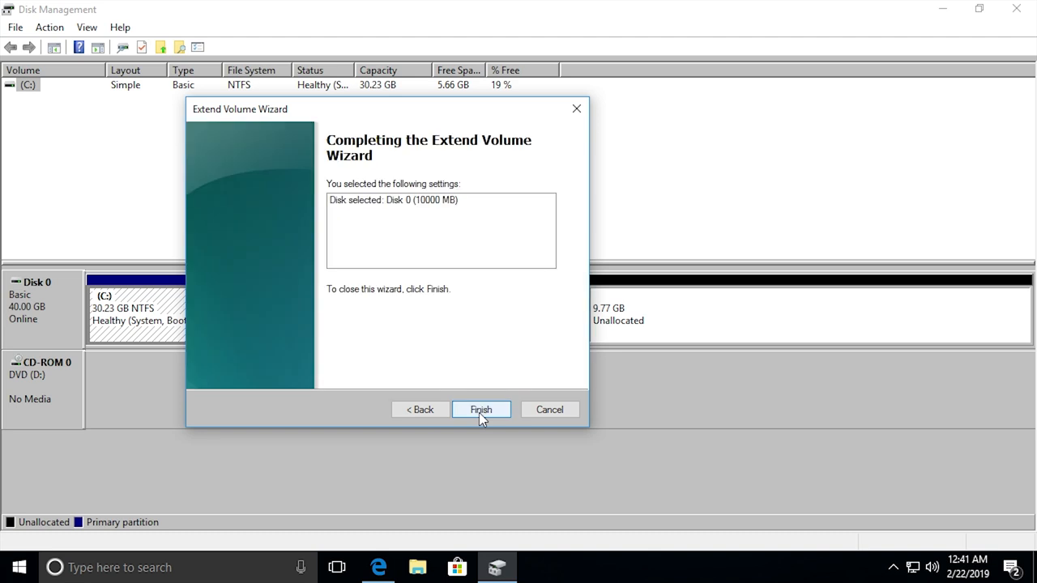
click(481, 409)
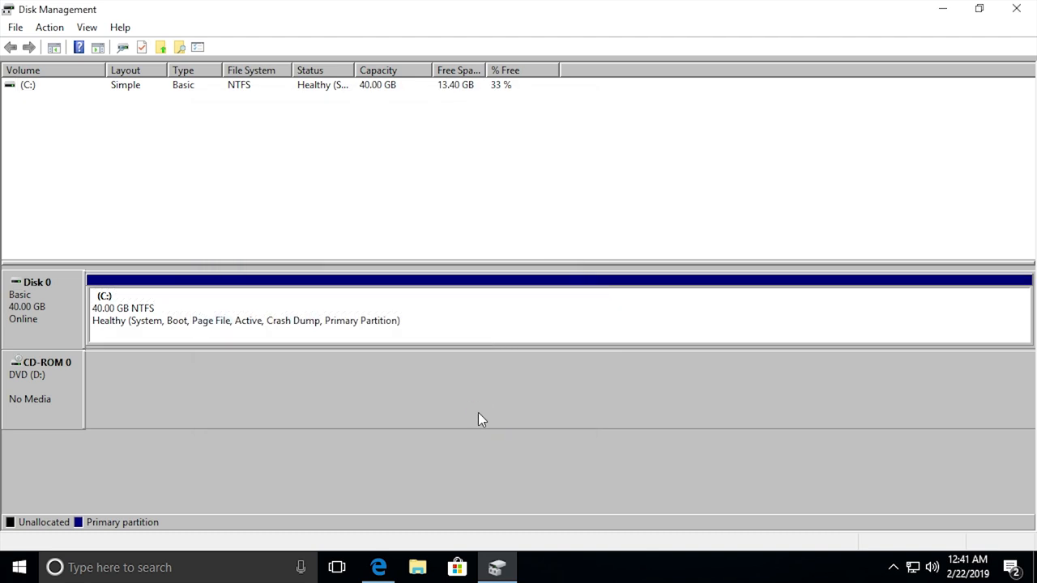
mouse_move(518, 351)
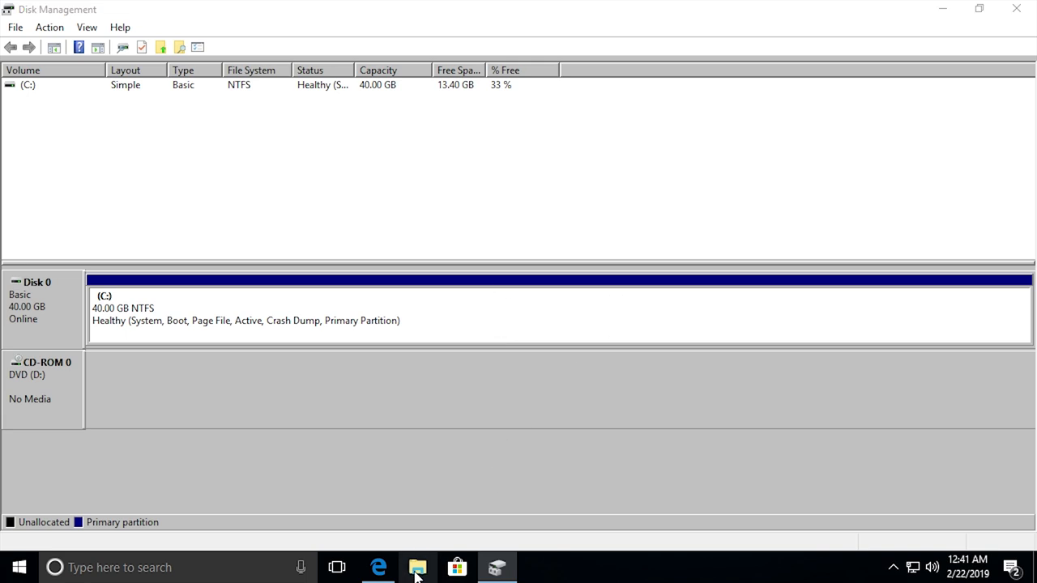
click(417, 567)
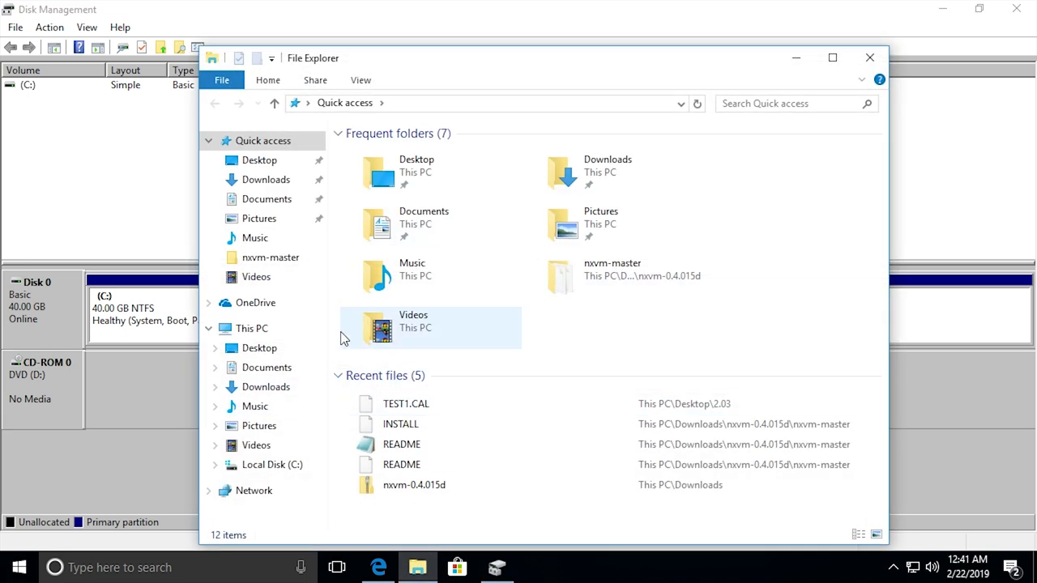
click(252, 329)
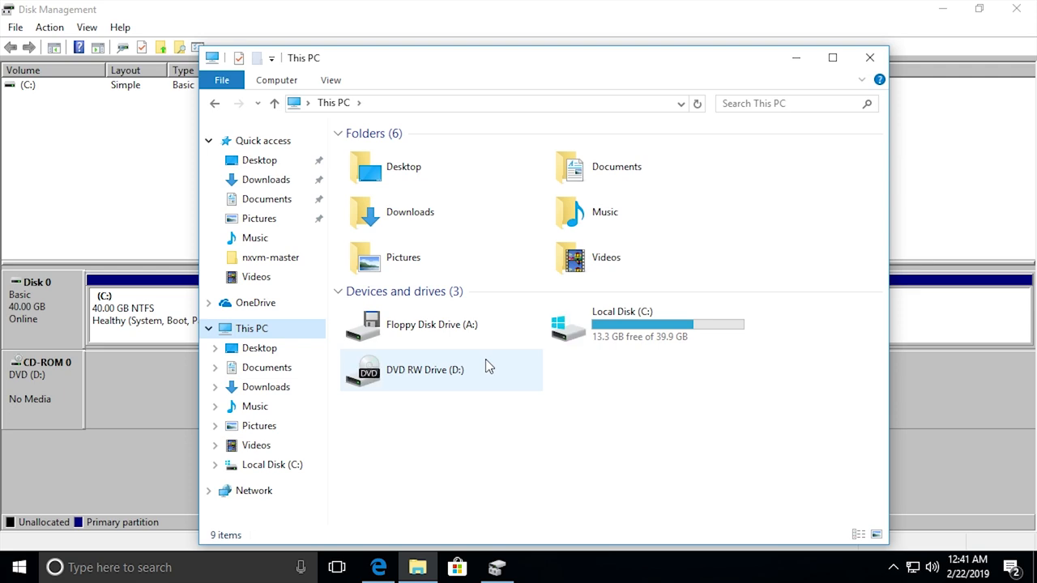
mouse_move(631, 390)
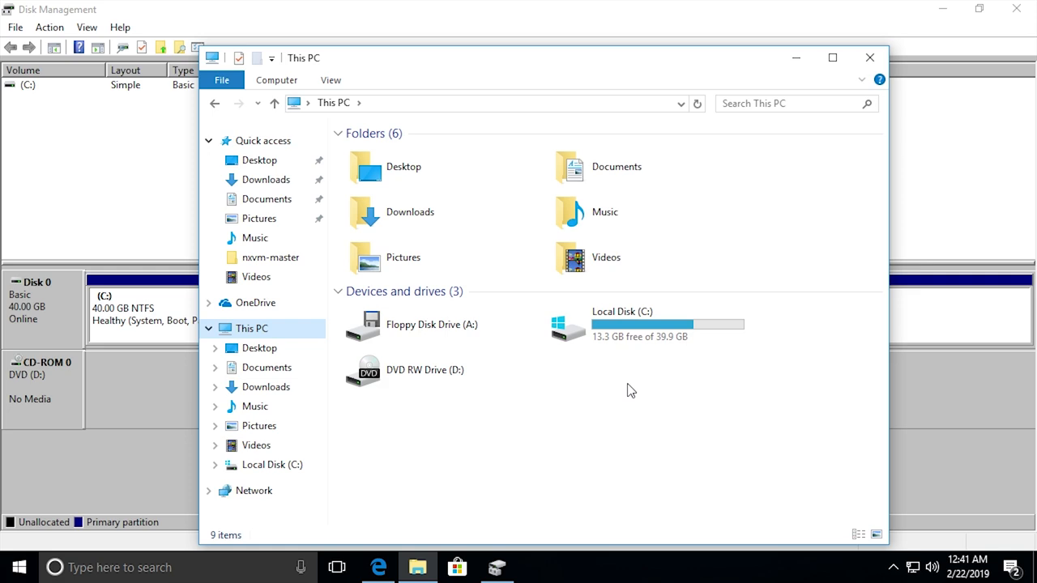
mouse_move(663, 337)
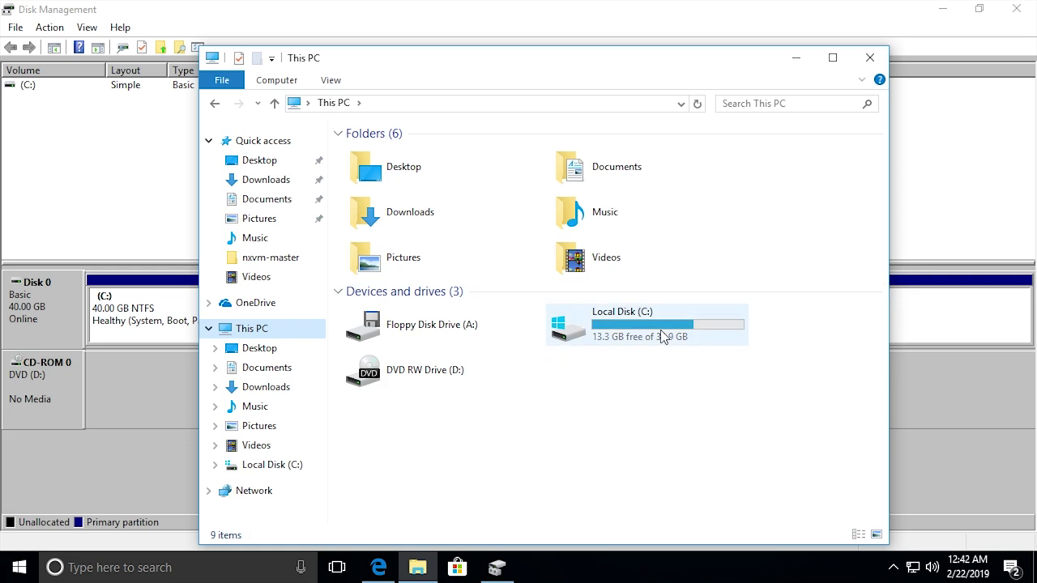
mouse_move(676, 338)
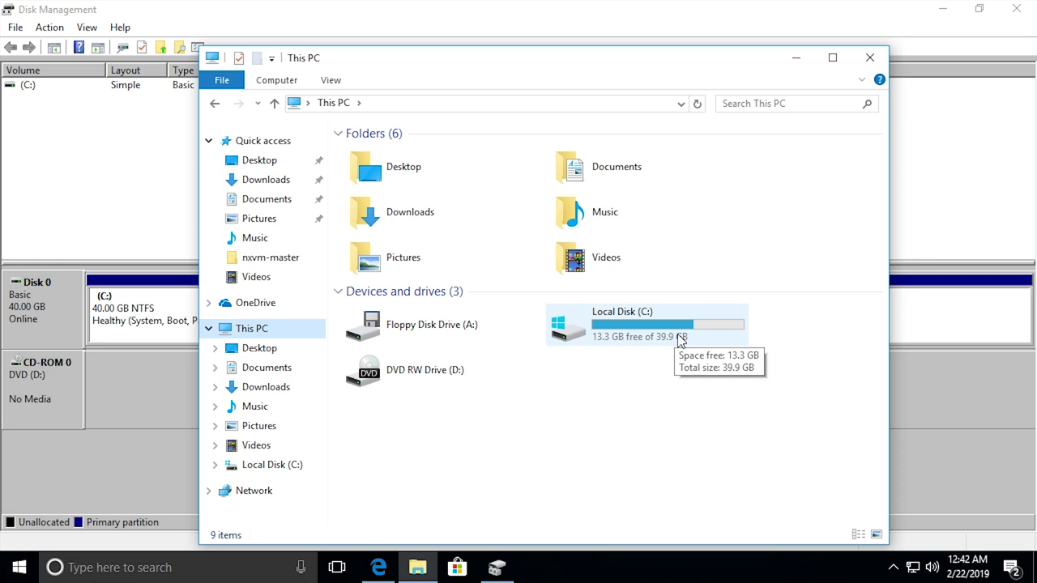
click(646, 324)
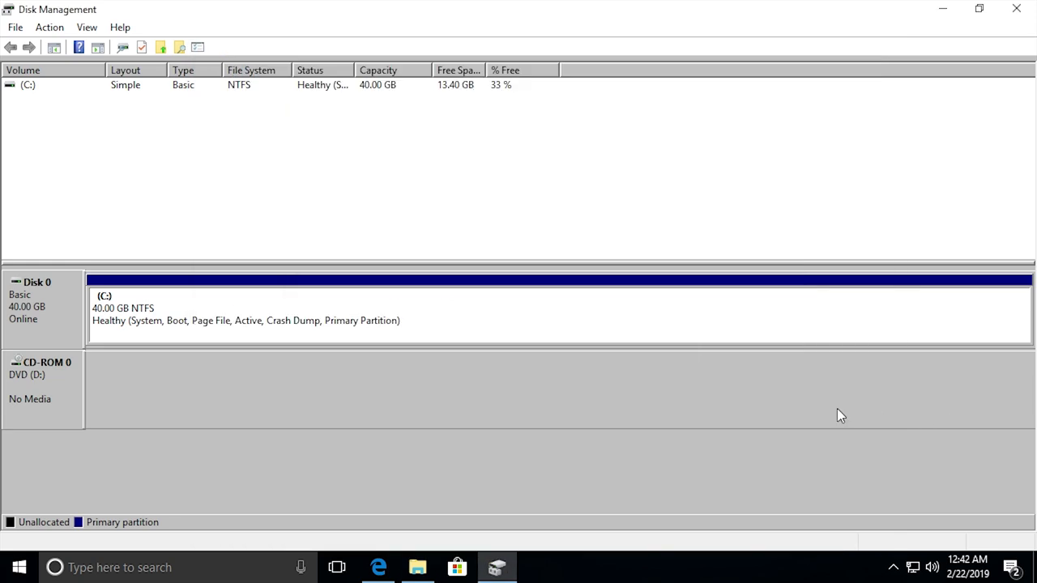
mouse_move(606, 383)
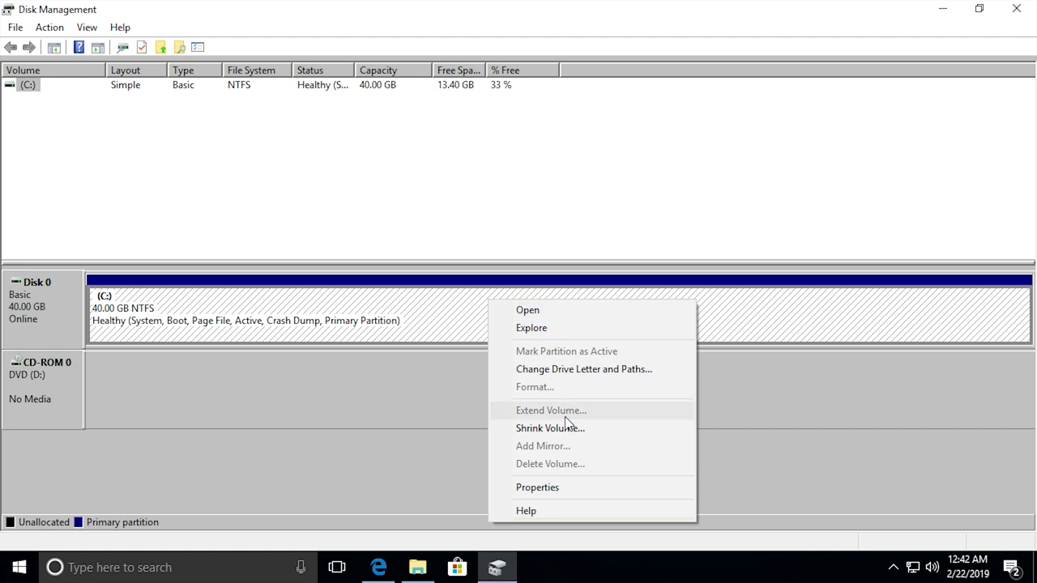
Return to Disk Management, where C: shows 30.23 GB beside 9.77 GB unallocated
click(550, 428)
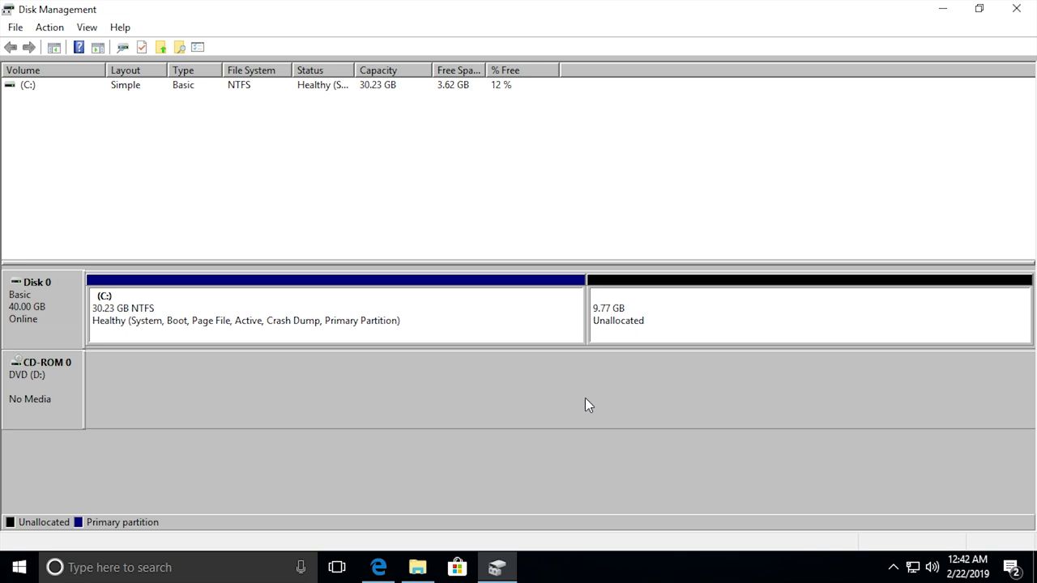
mouse_move(377, 300)
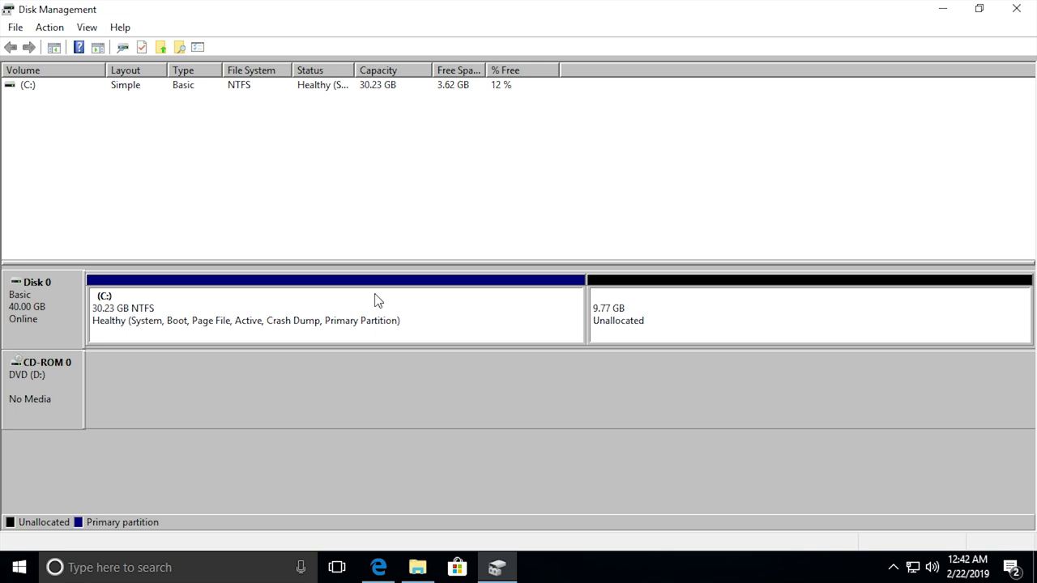
mouse_move(381, 301)
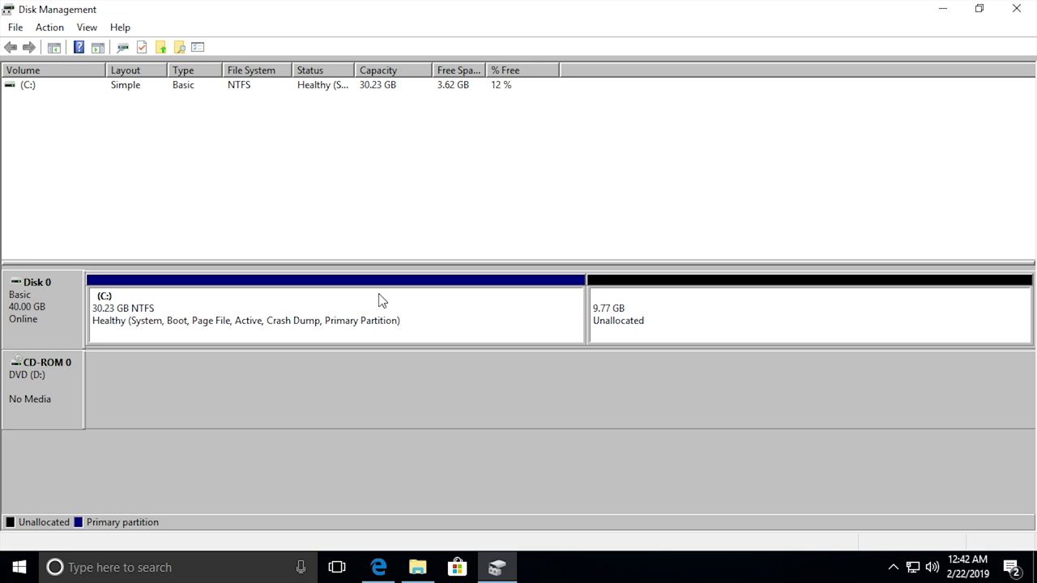
mouse_move(662, 322)
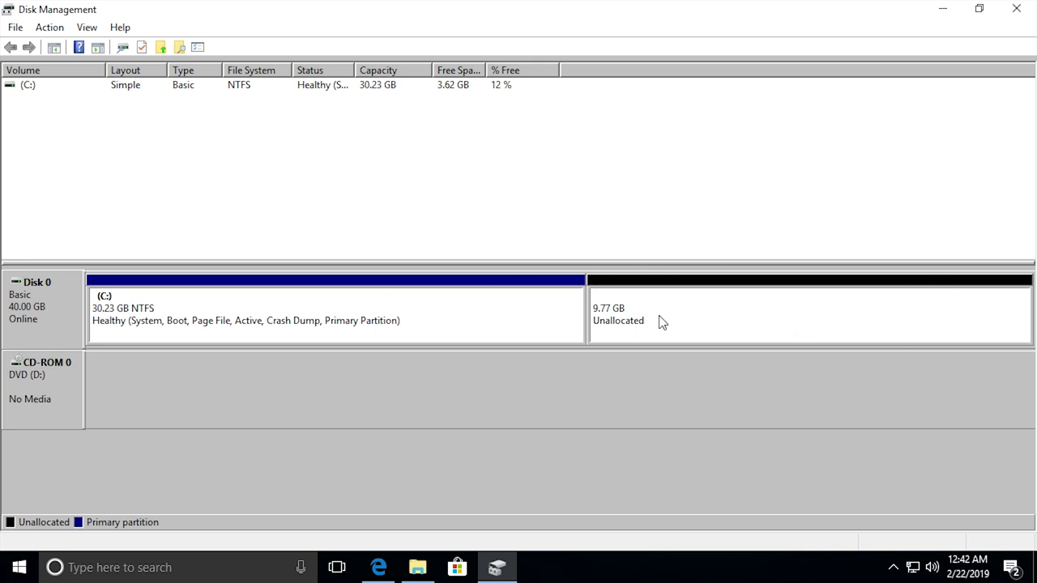
click(324, 312)
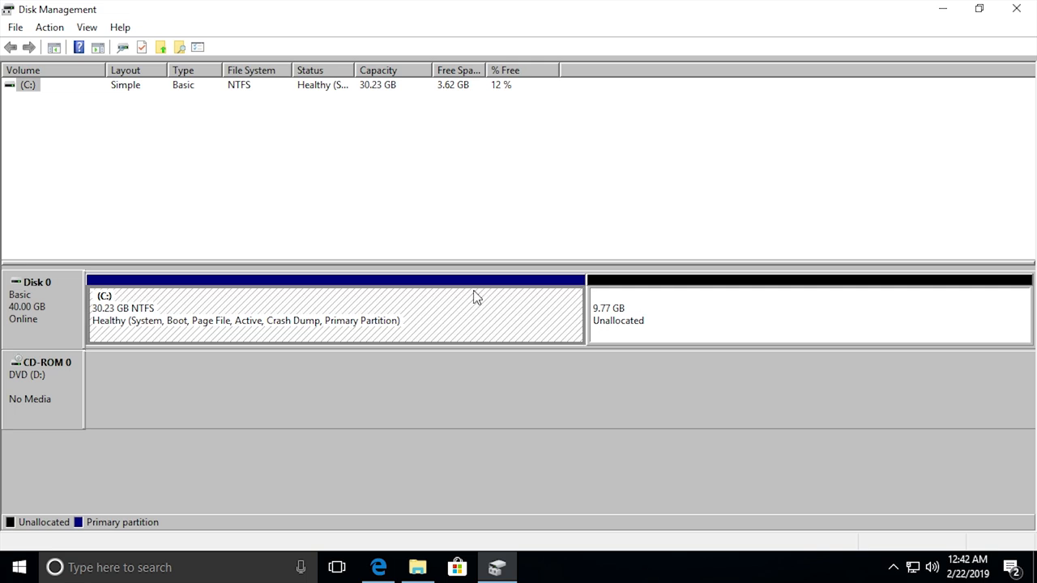
mouse_move(370, 356)
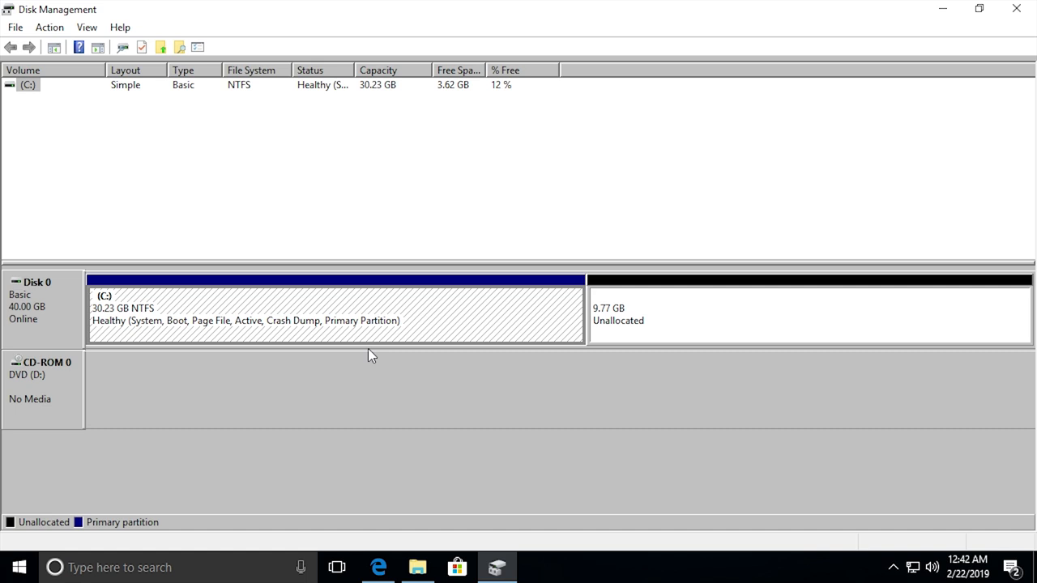
mouse_move(588, 334)
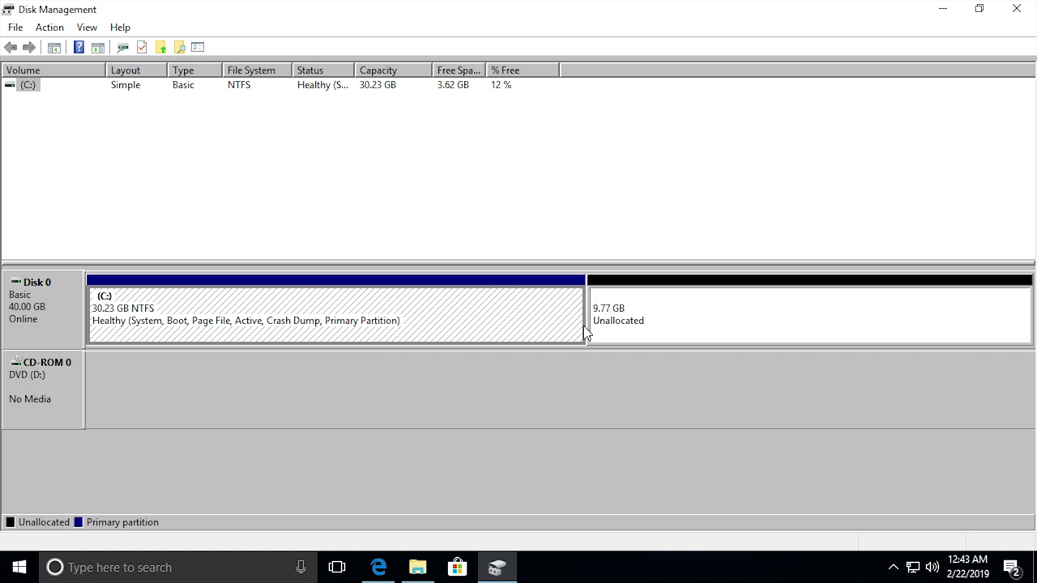
mouse_move(587, 274)
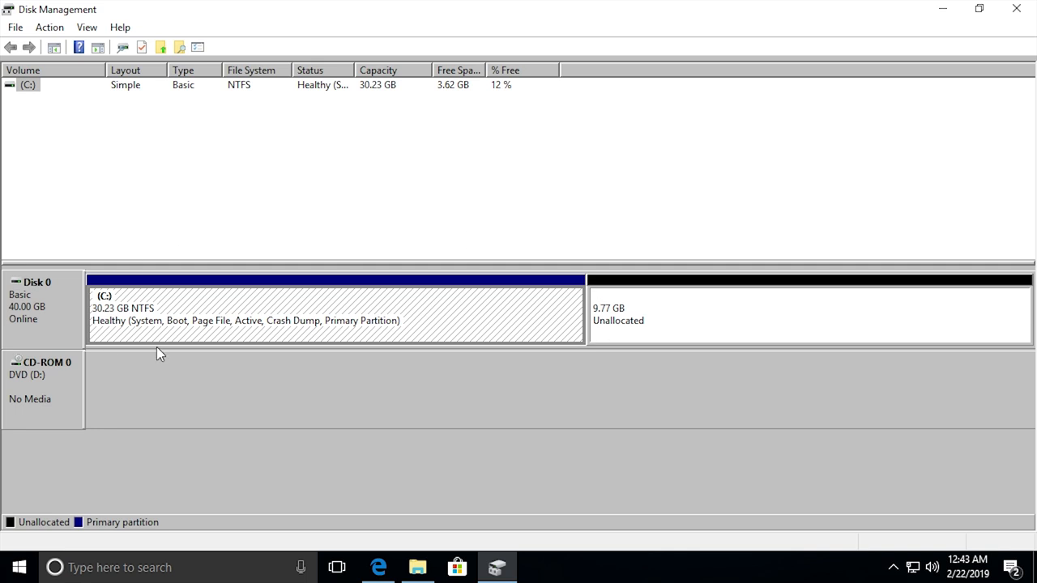
mouse_move(285, 305)
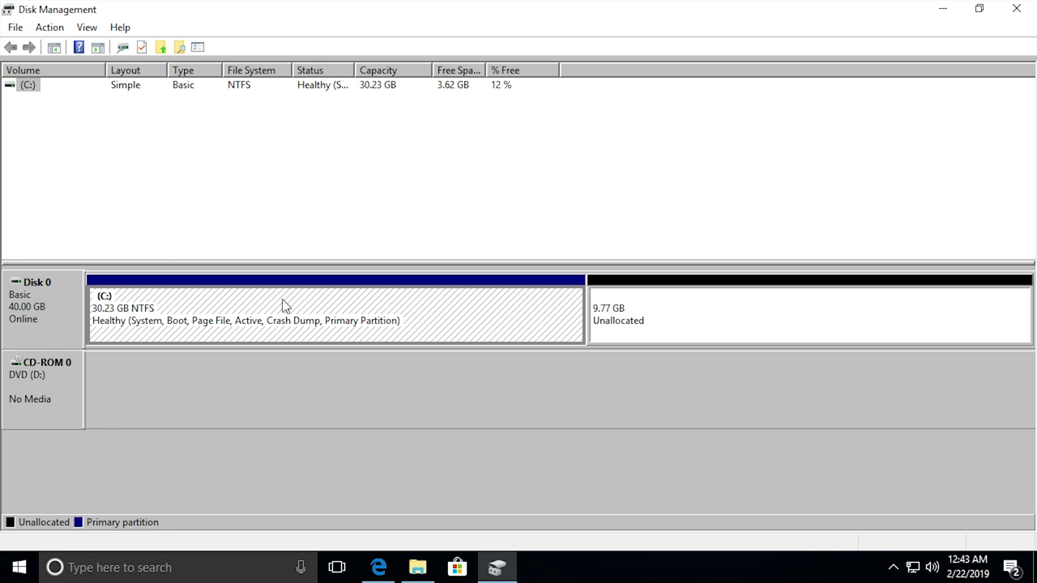
mouse_move(408, 309)
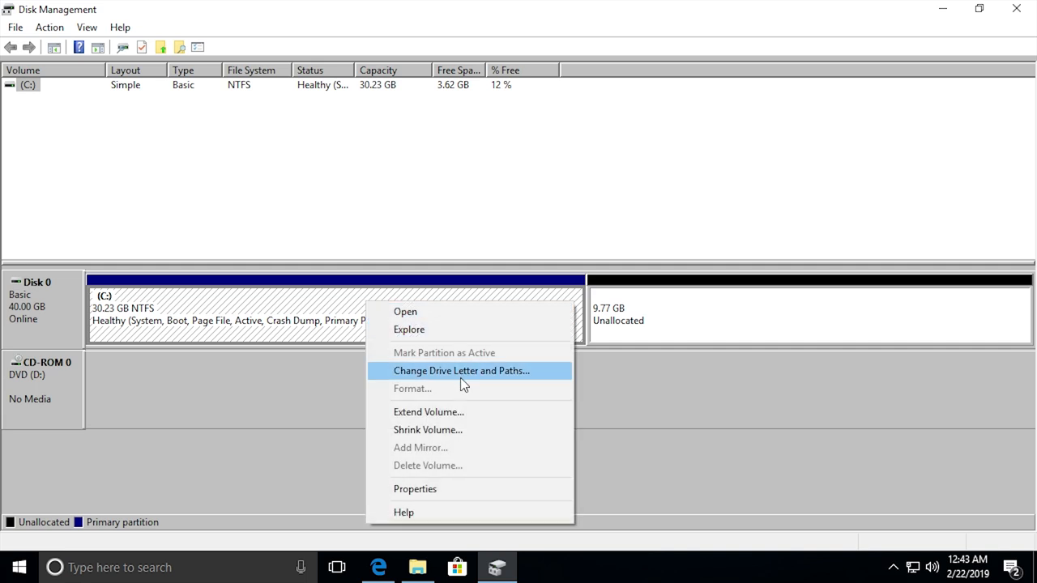
mouse_move(446, 411)
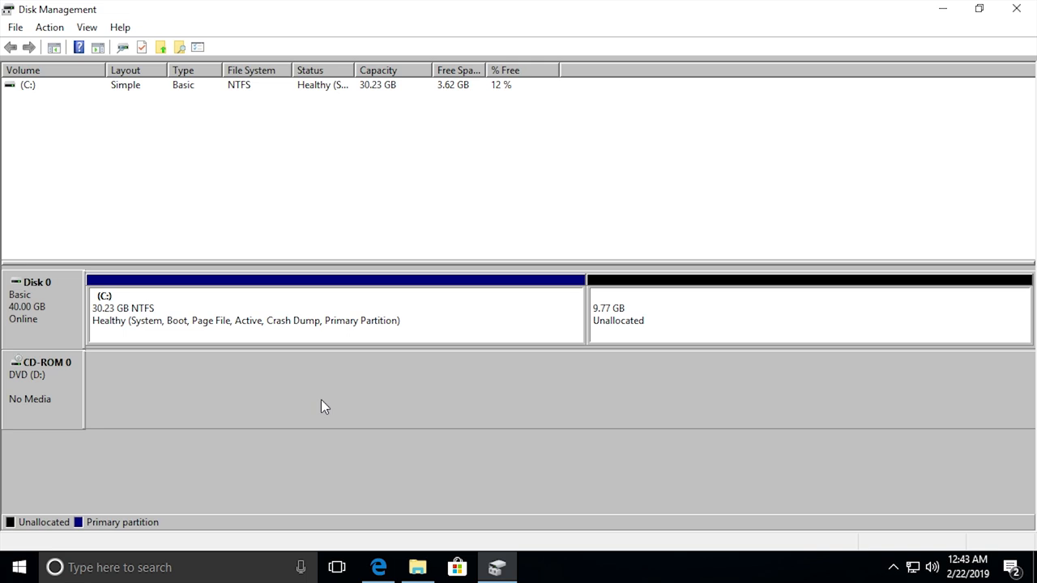
mouse_move(919, 193)
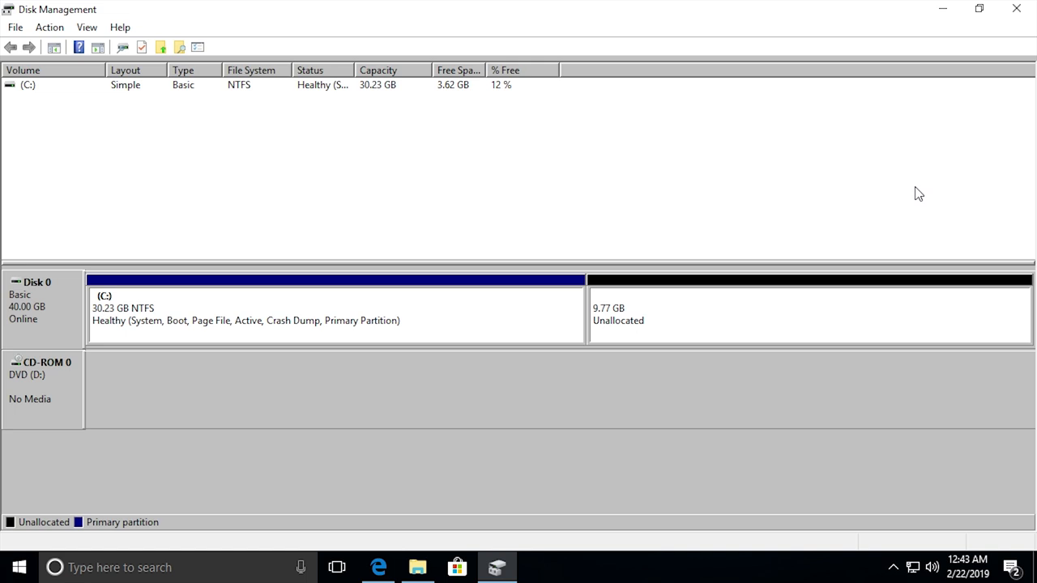
mouse_move(379, 567)
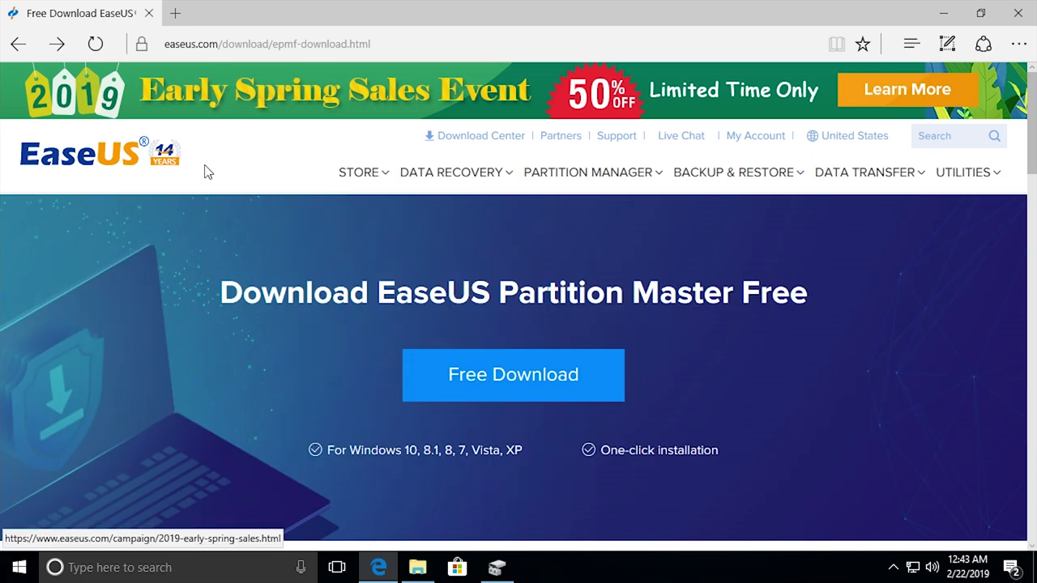
mouse_move(314, 430)
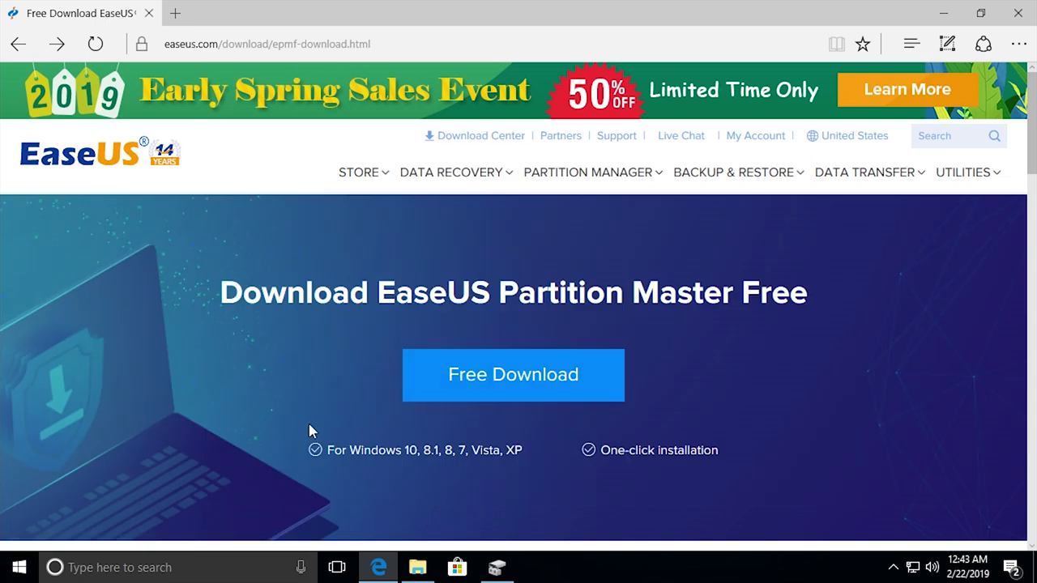
mouse_move(512, 375)
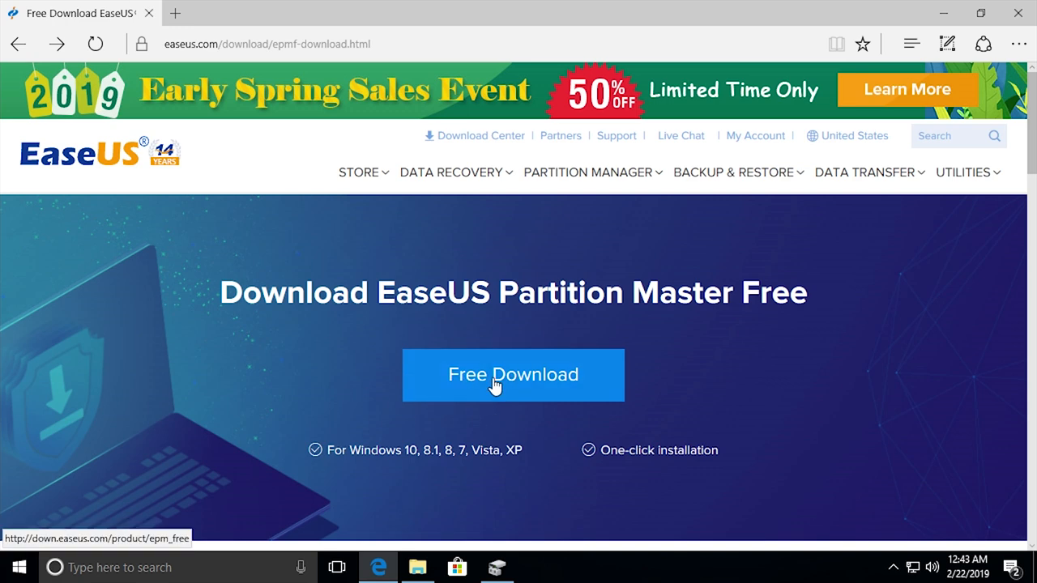
mouse_move(725, 349)
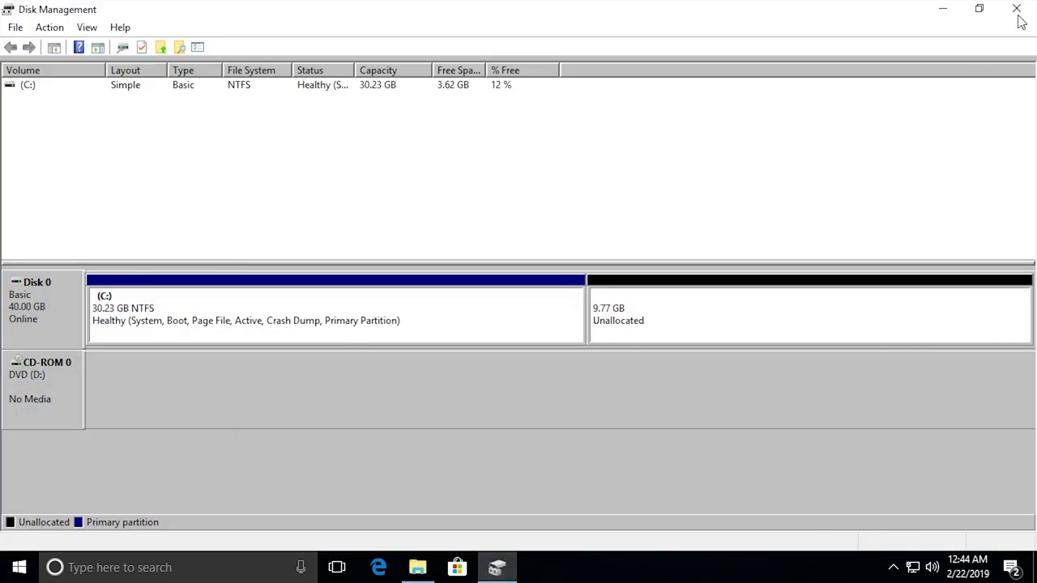
Close Disk Management and launch EaseUS Partition Master, approving User Account Control
click(1017, 9)
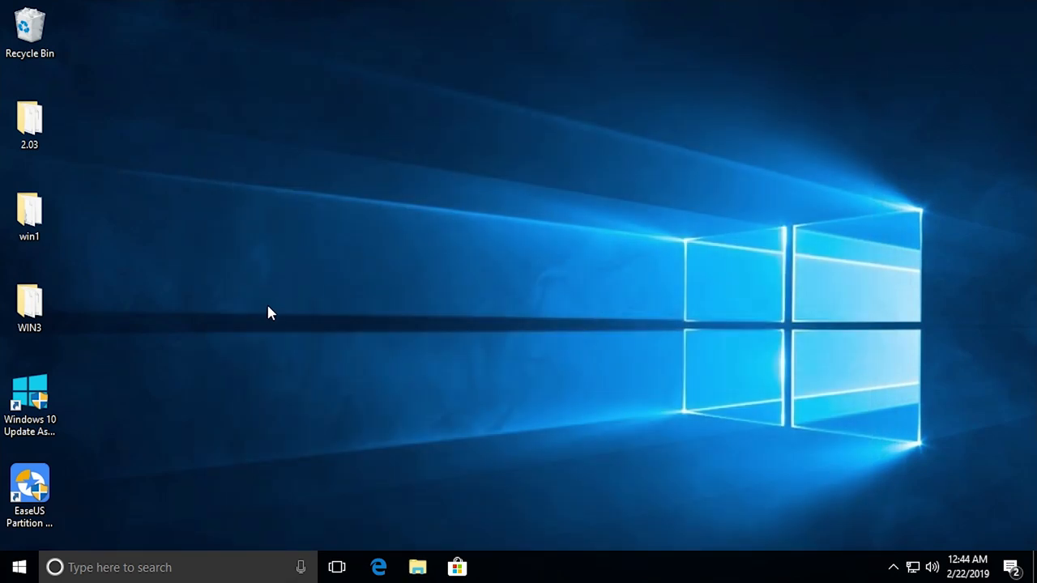
double_click(29, 486)
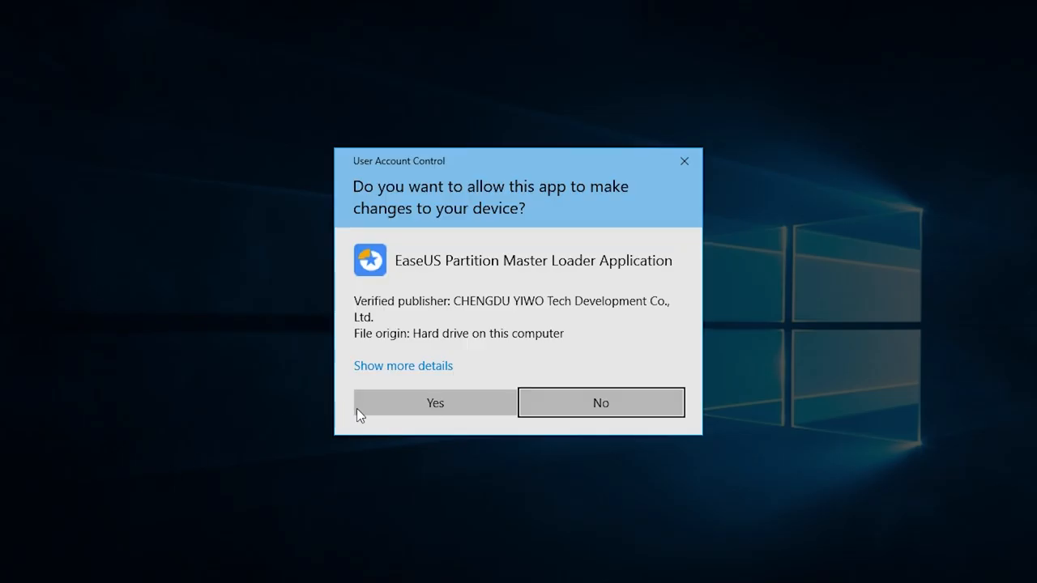
click(435, 403)
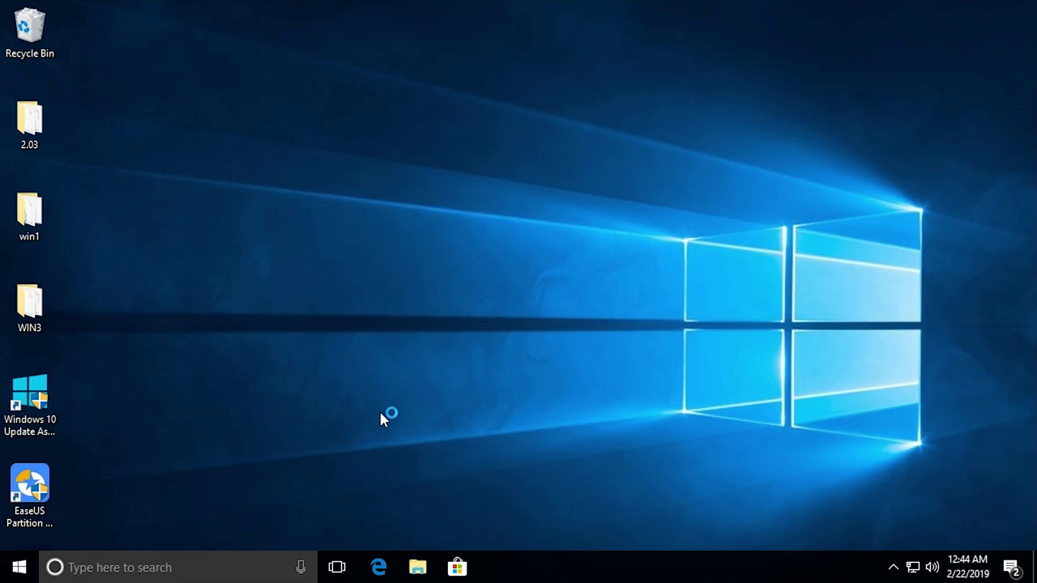
double_click(30, 486)
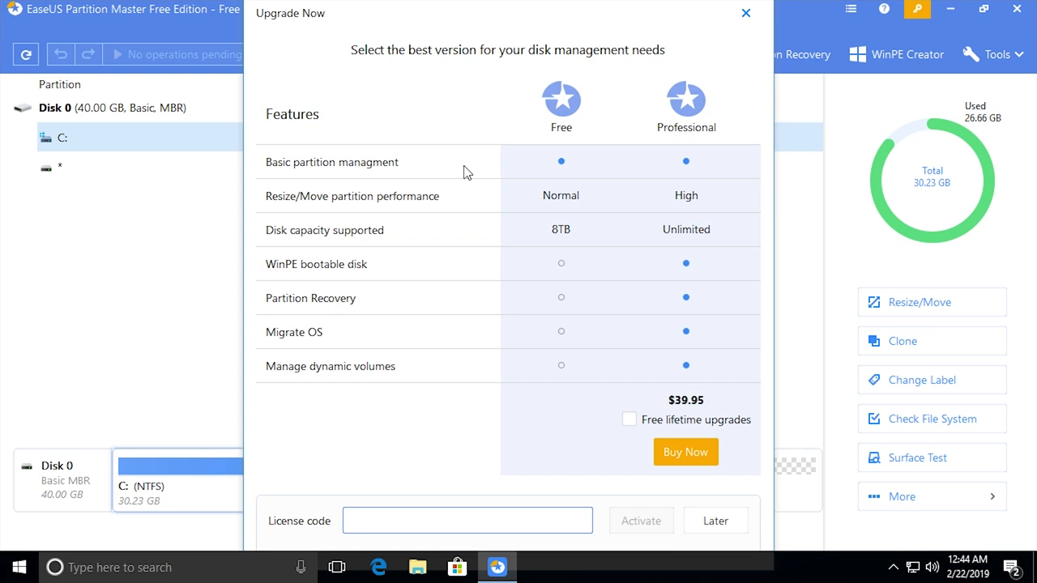
mouse_move(734, 324)
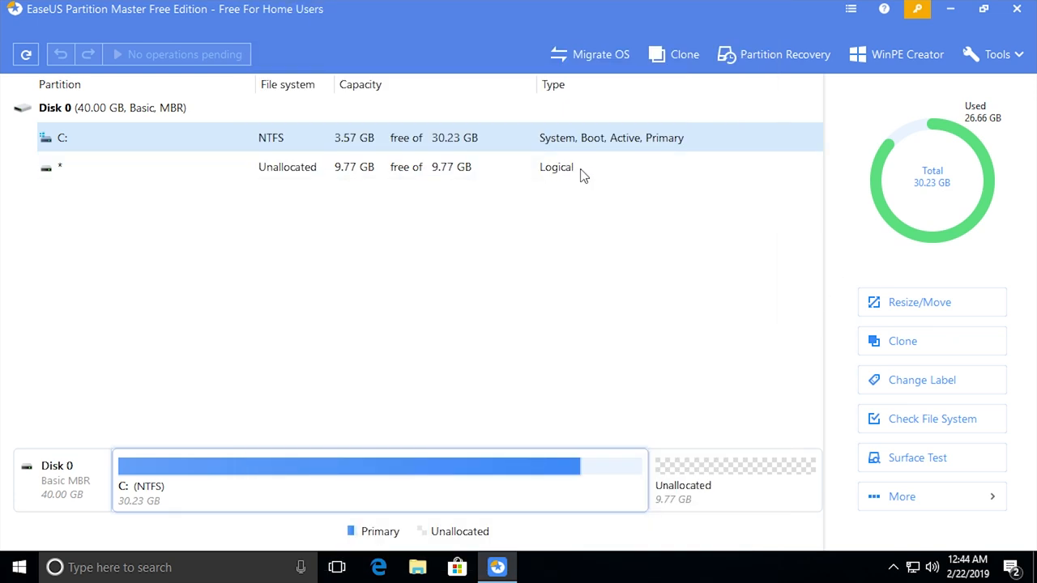
mouse_move(589, 346)
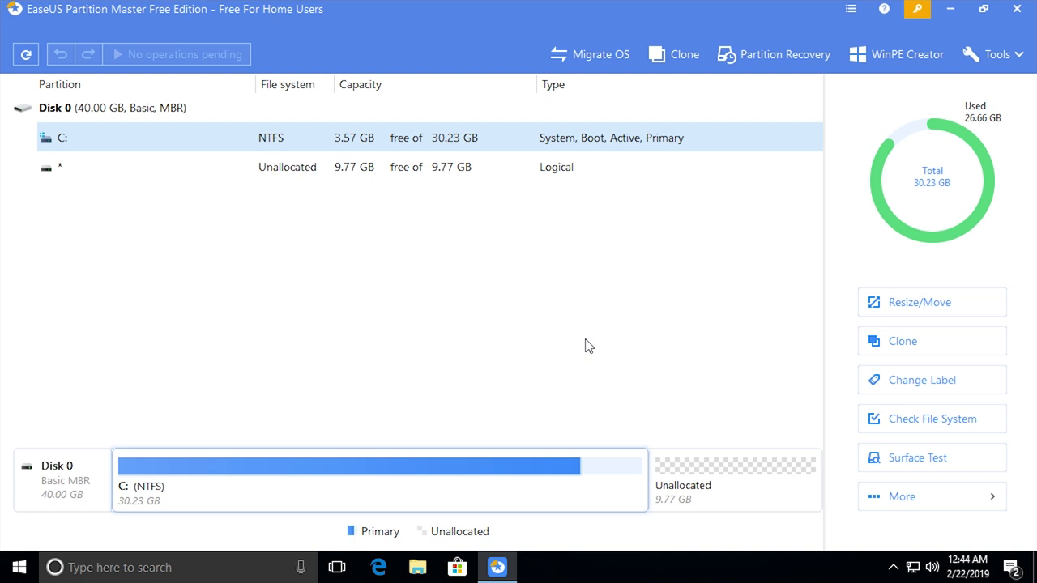
mouse_move(150, 167)
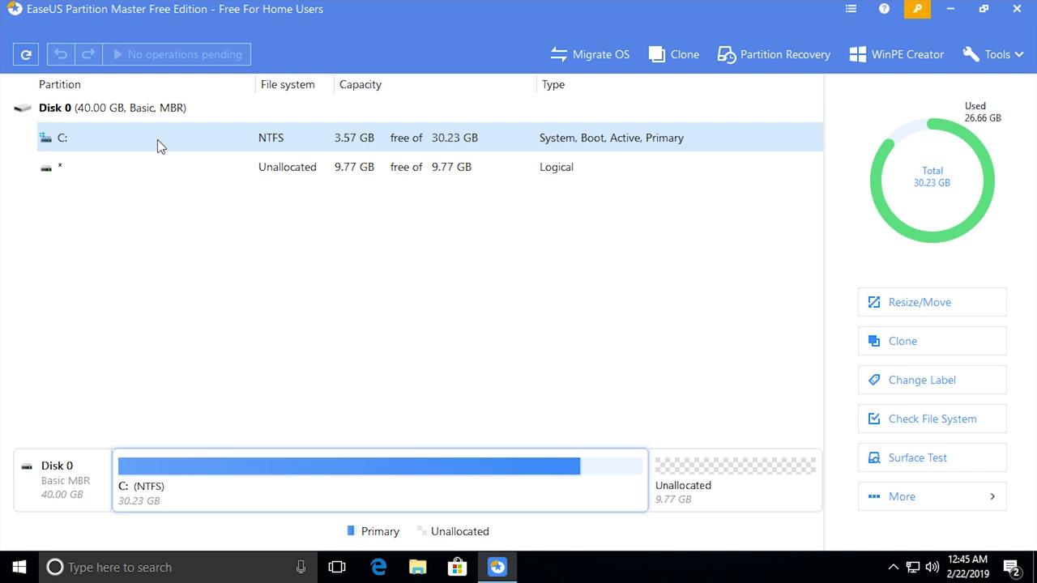
mouse_move(862, 318)
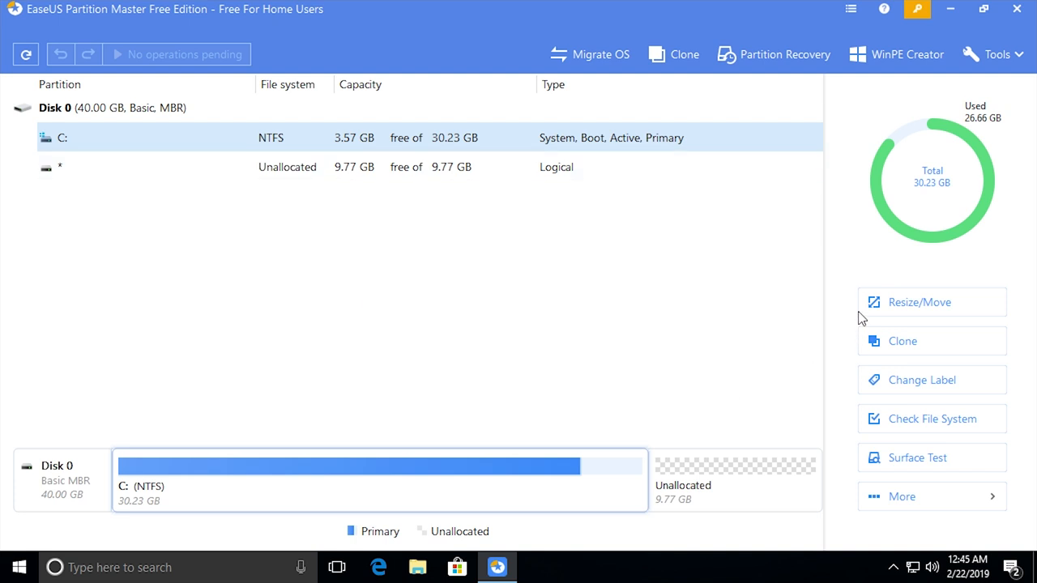
mouse_move(920, 302)
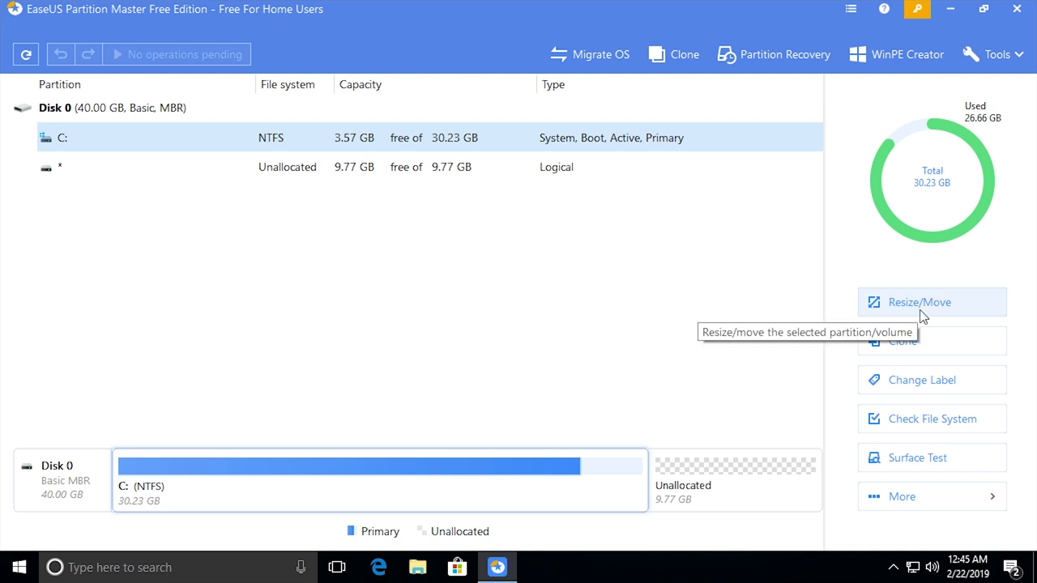
Queue a Resize/Move enlarging C: to 40.00 GB over all unallocated space
click(920, 302)
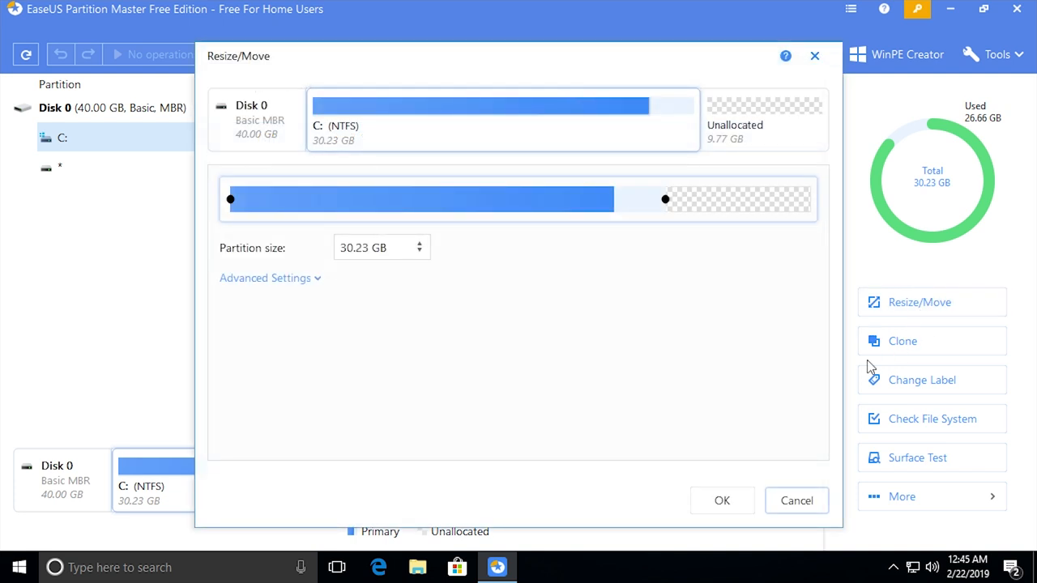
mouse_move(685, 157)
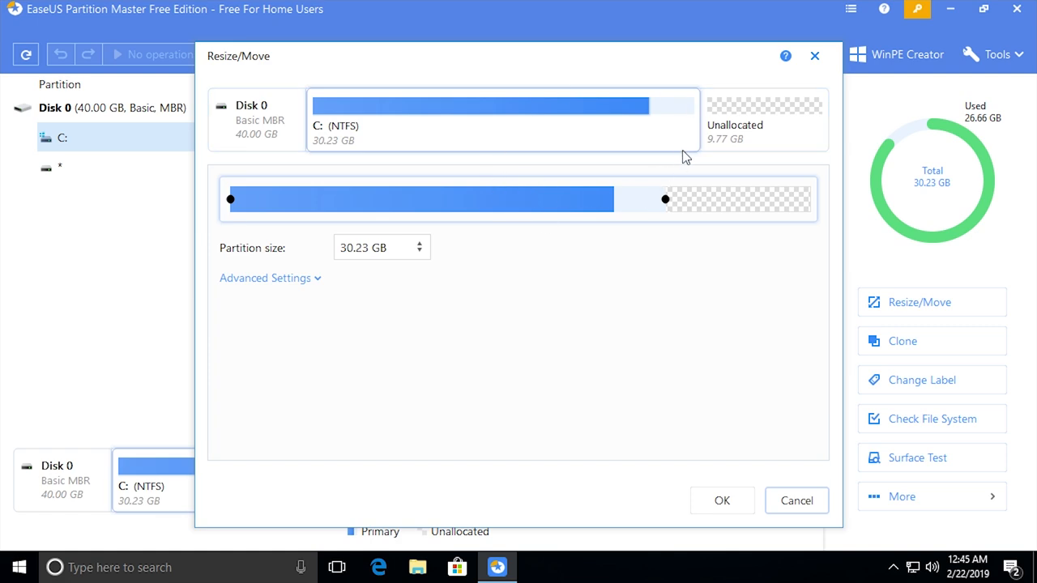
mouse_move(597, 160)
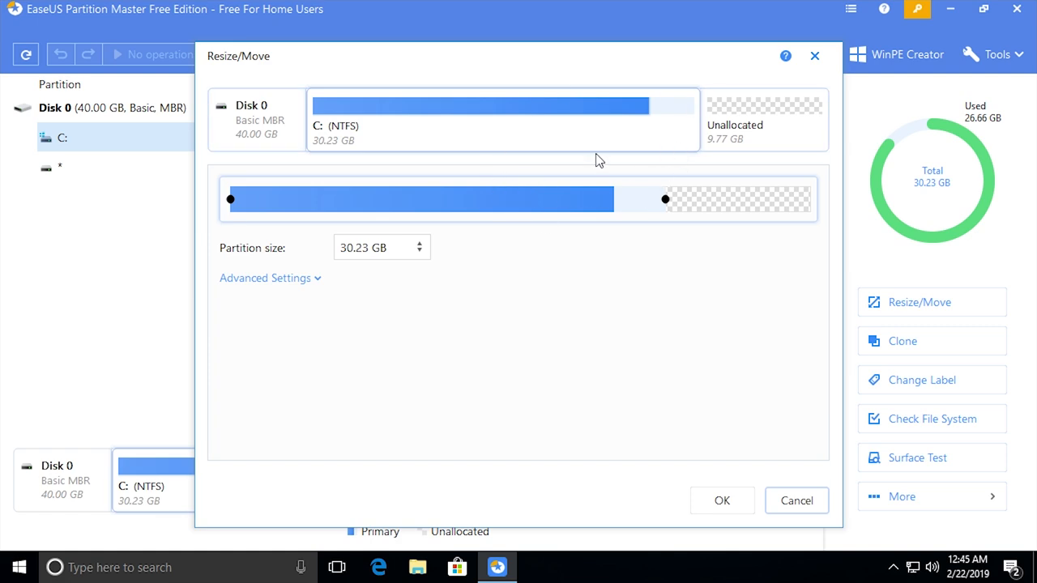
mouse_move(703, 128)
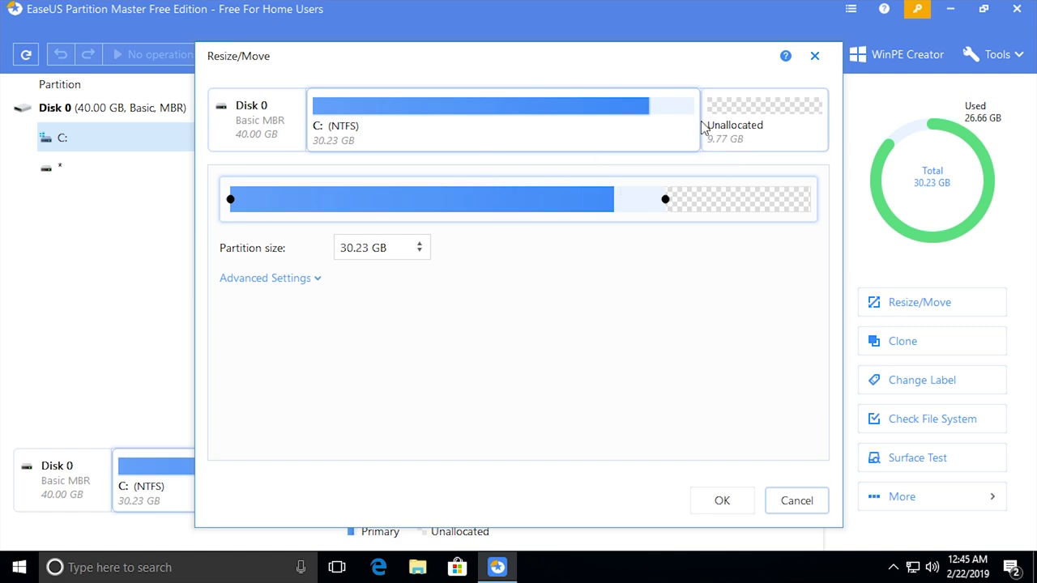
mouse_move(565, 164)
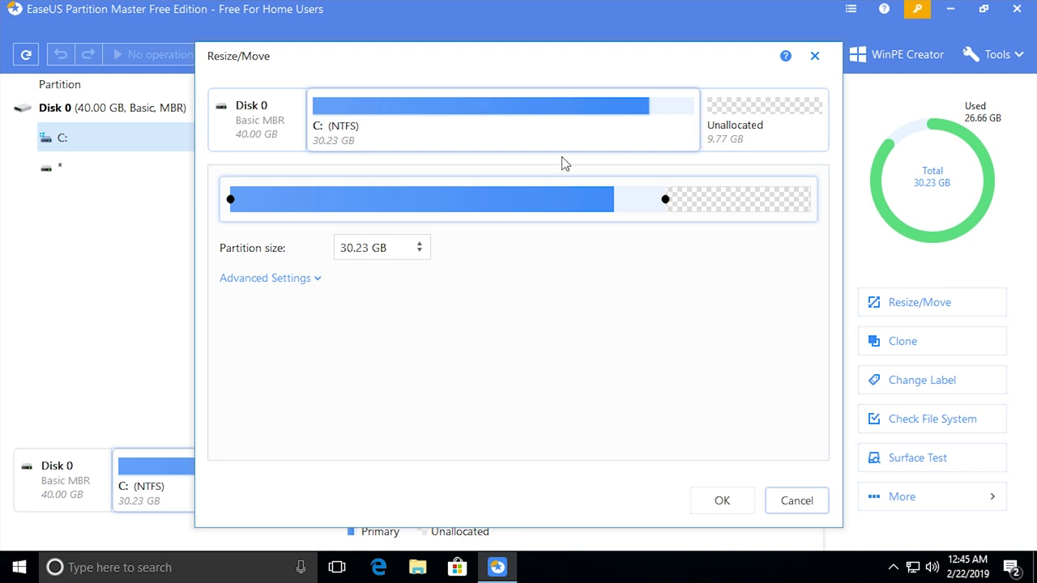
mouse_move(666, 198)
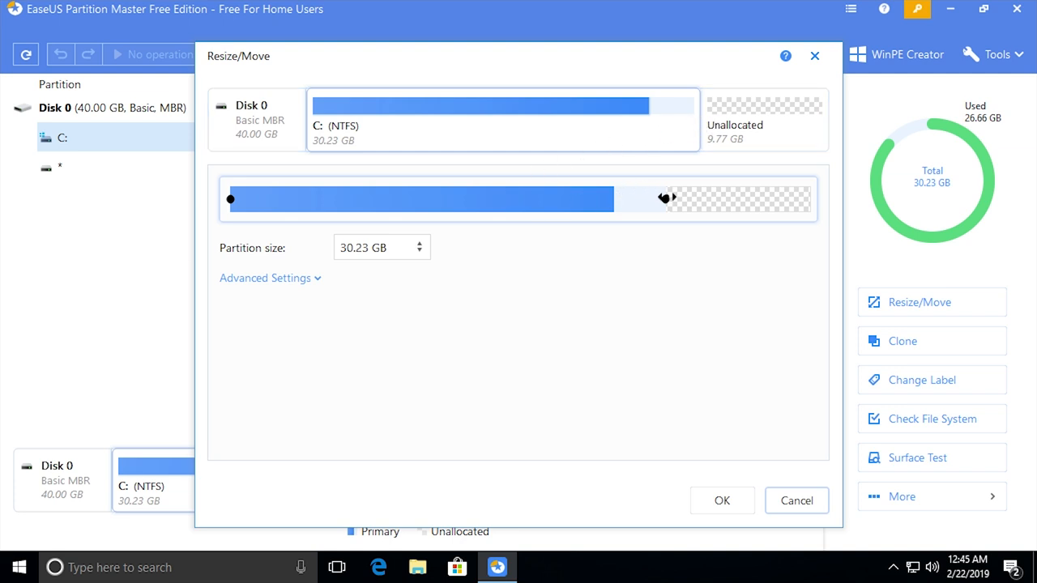
drag(668, 198, 807, 199)
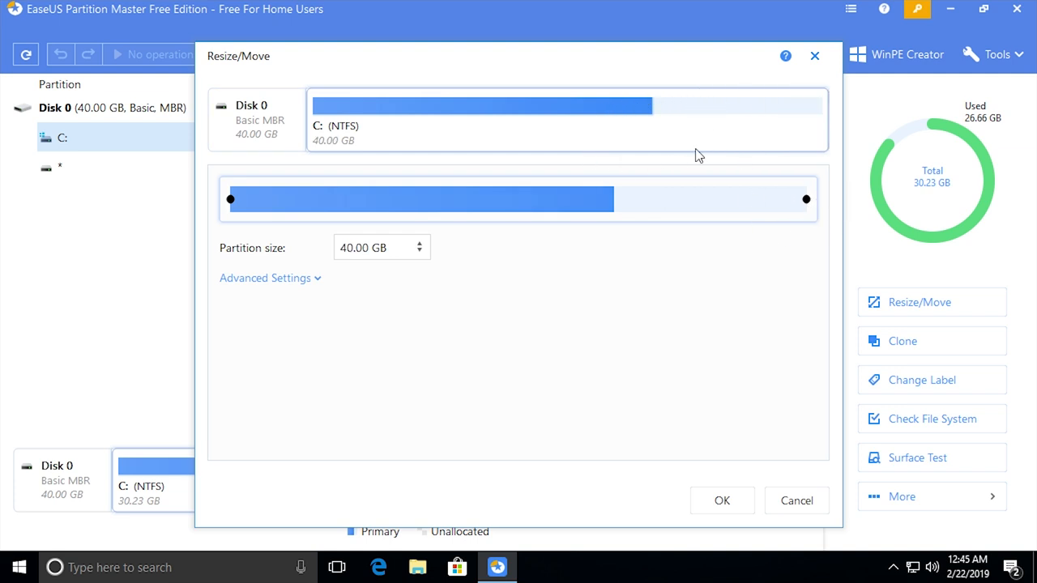
mouse_move(703, 122)
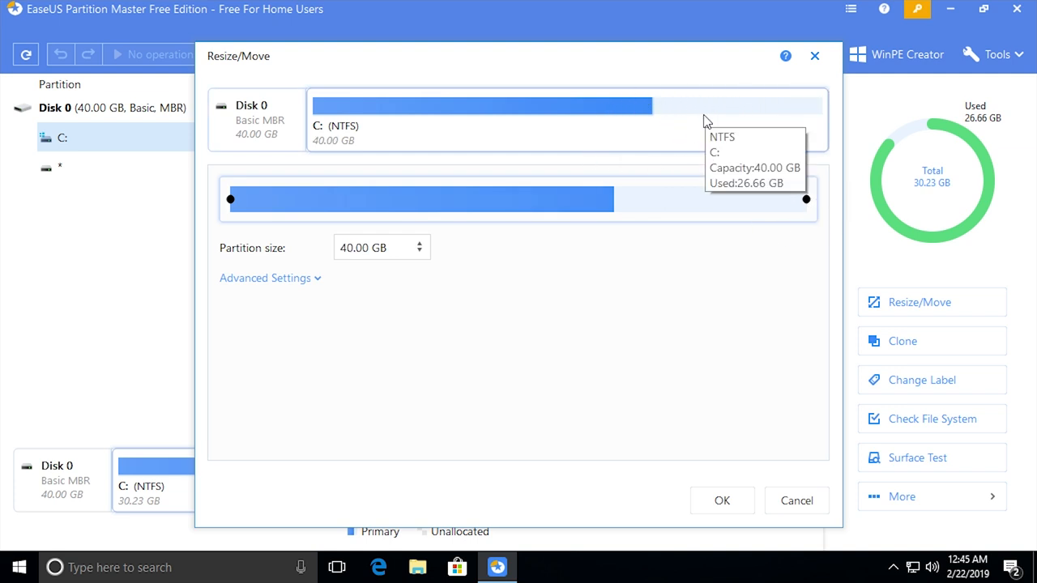
mouse_move(344, 141)
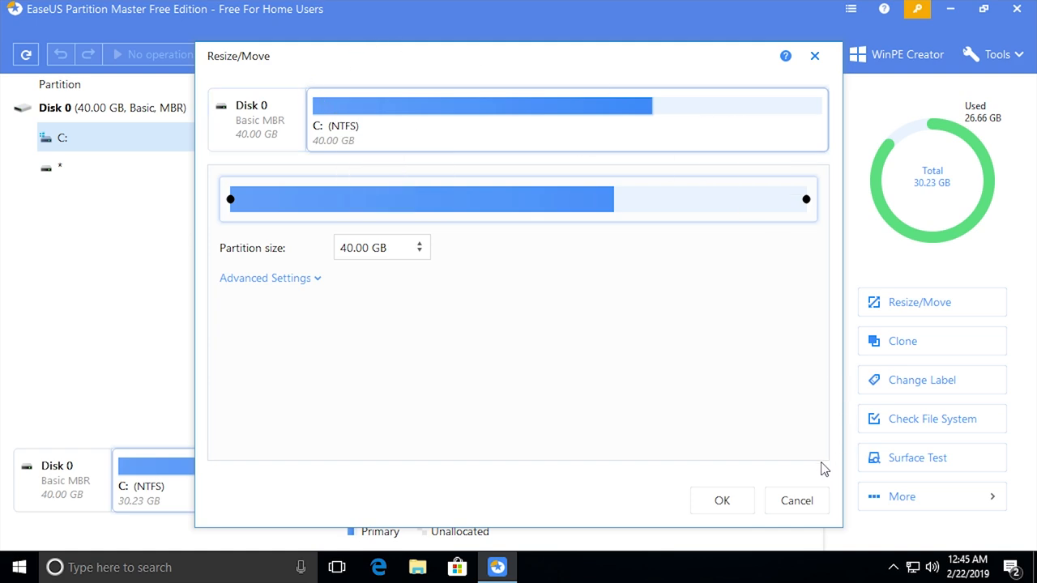
click(721, 500)
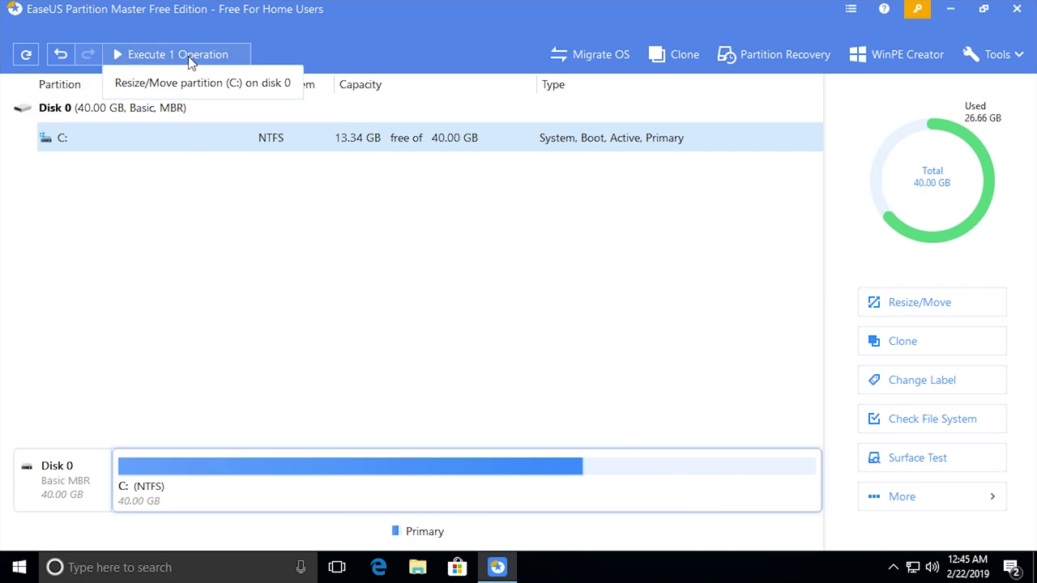
mouse_move(198, 65)
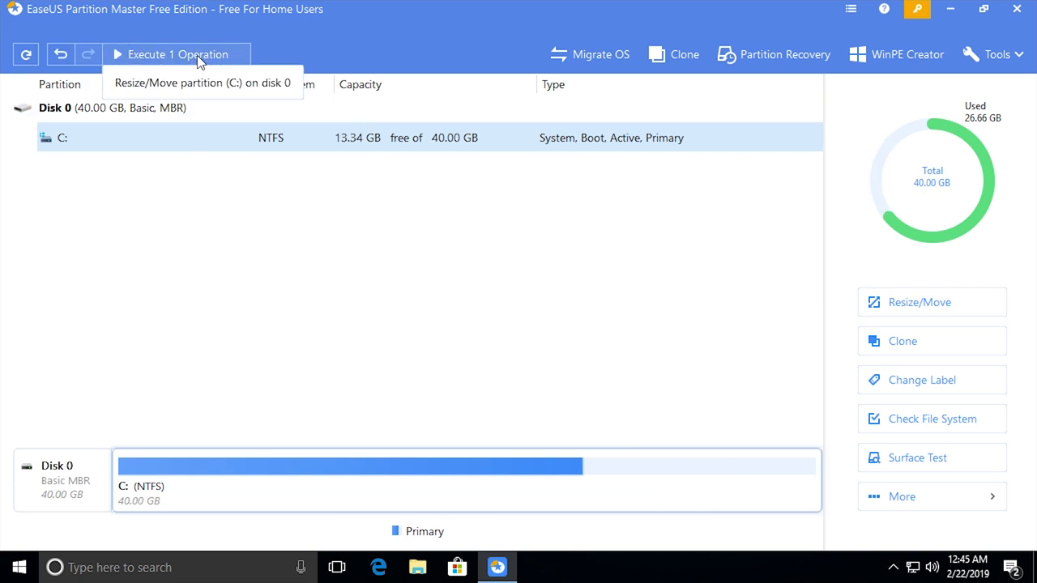
Execute the pending resize of C:, then dismiss the progress and rating windows
click(177, 54)
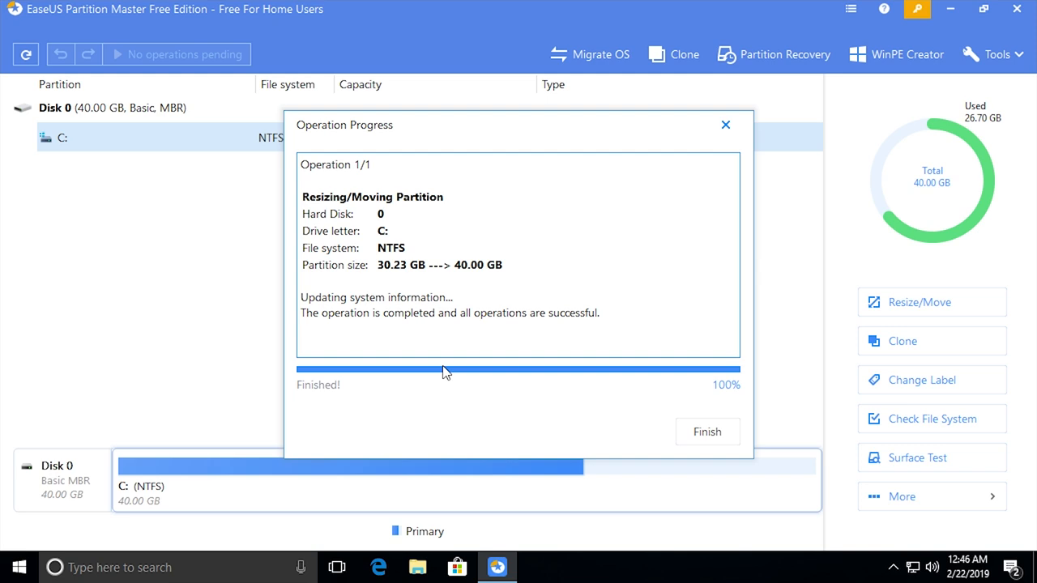
click(707, 431)
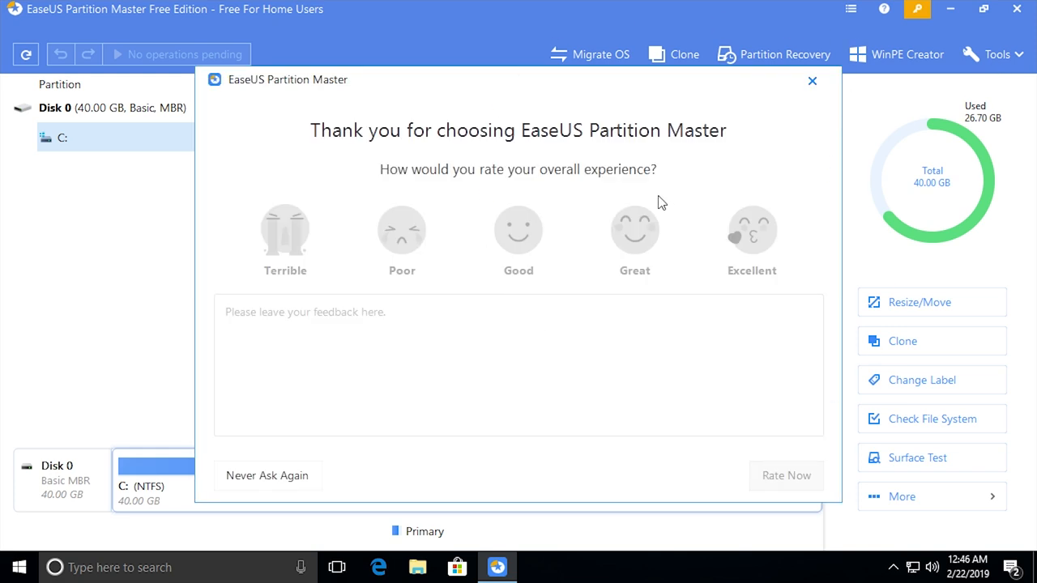
click(812, 80)
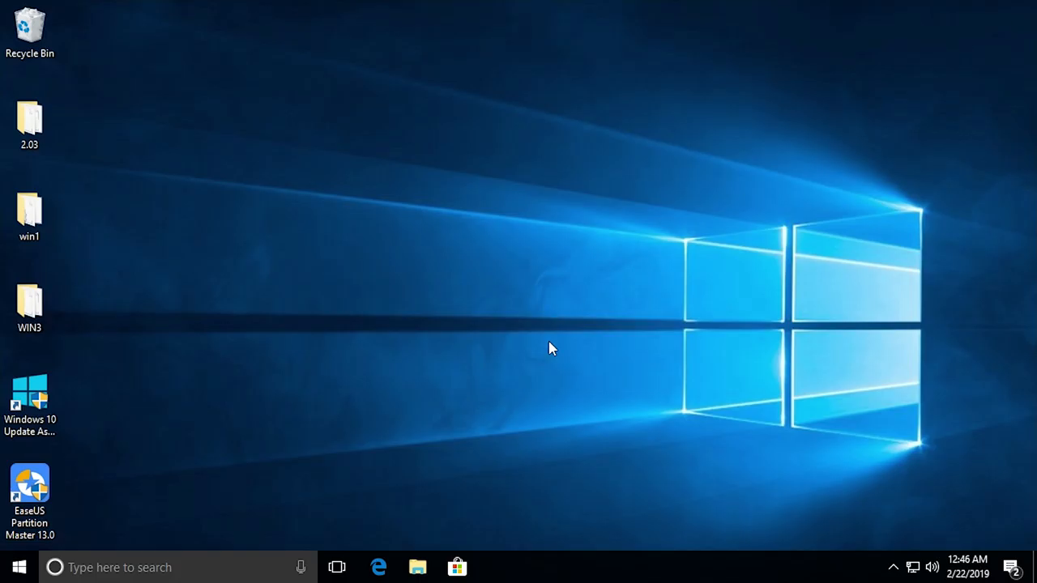
mouse_move(417, 567)
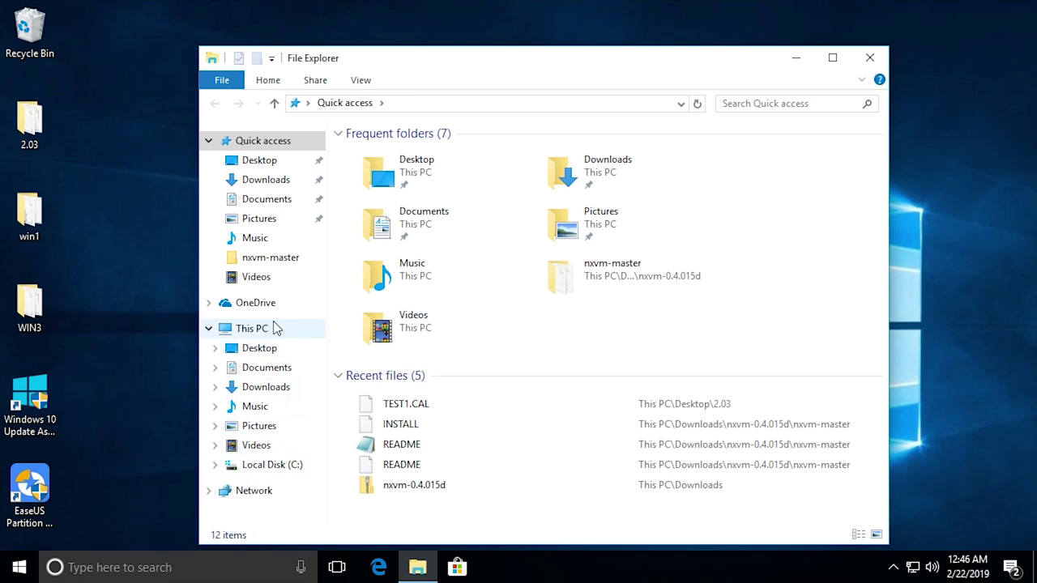
Check Local Disk (C:) under This PC shows 39.9 GB with 13.2 GB free
click(252, 329)
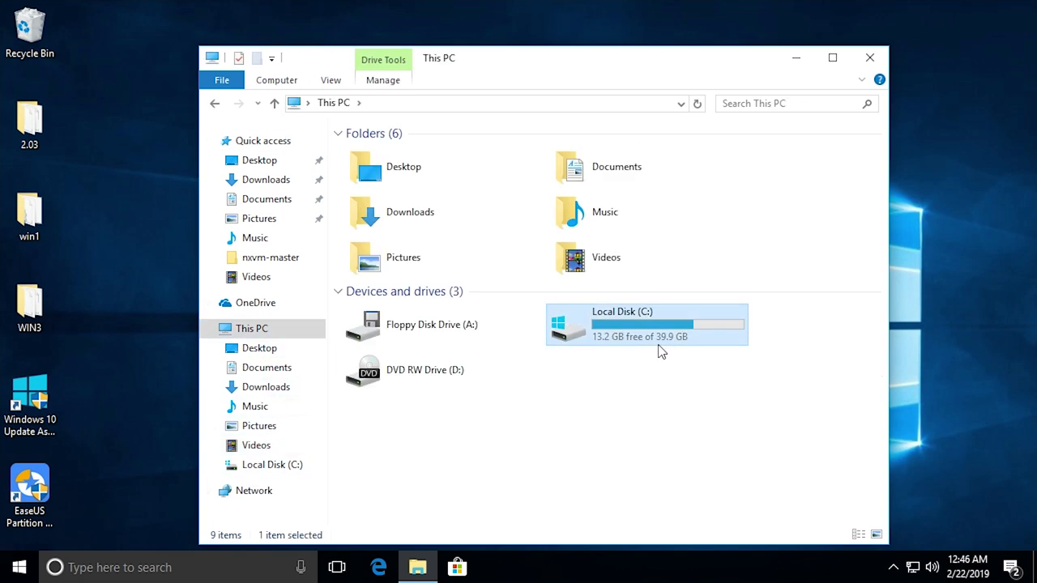
mouse_move(698, 381)
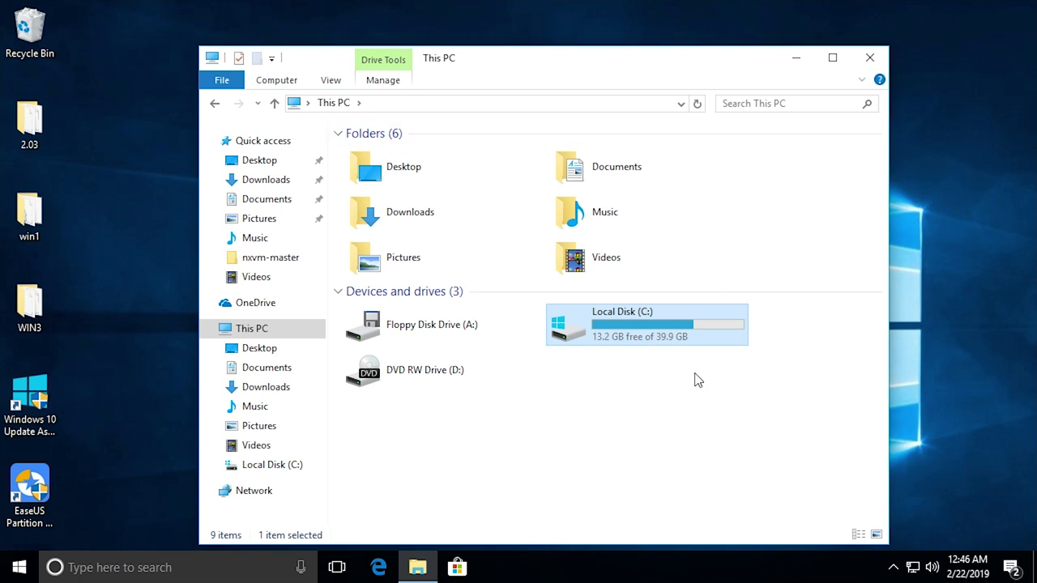
mouse_move(910, 105)
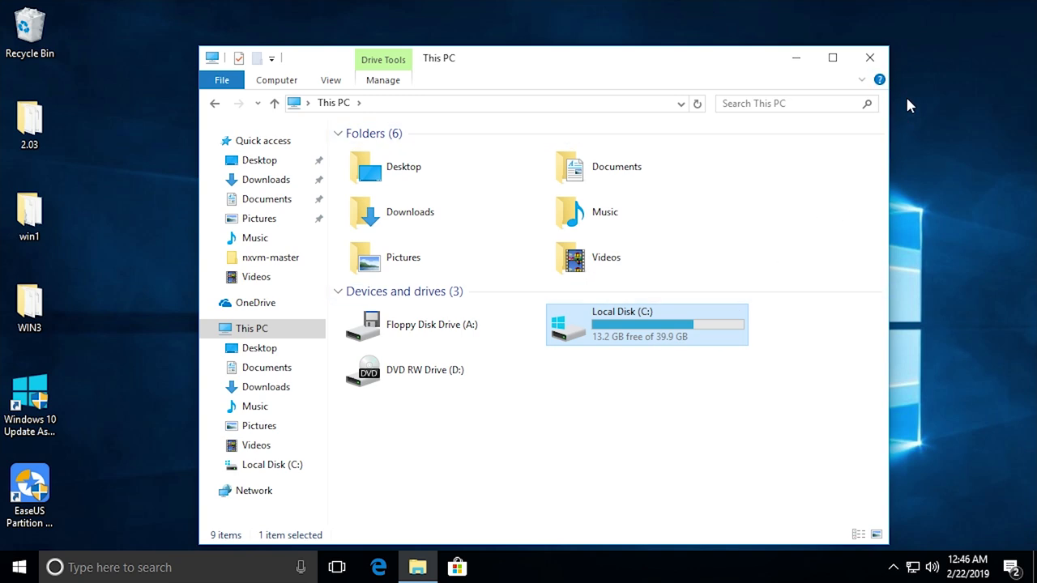
click(870, 58)
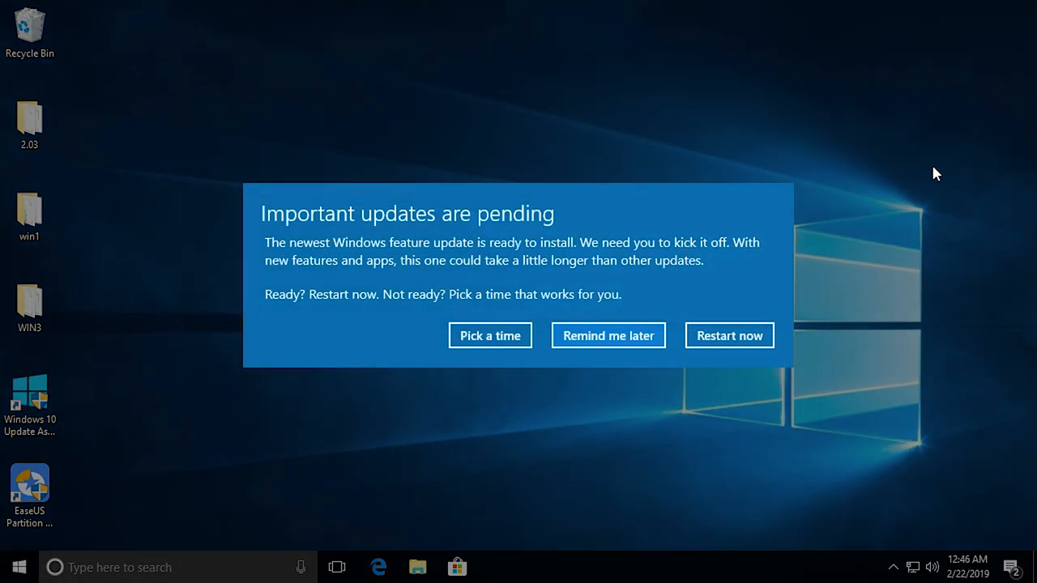
mouse_move(729, 336)
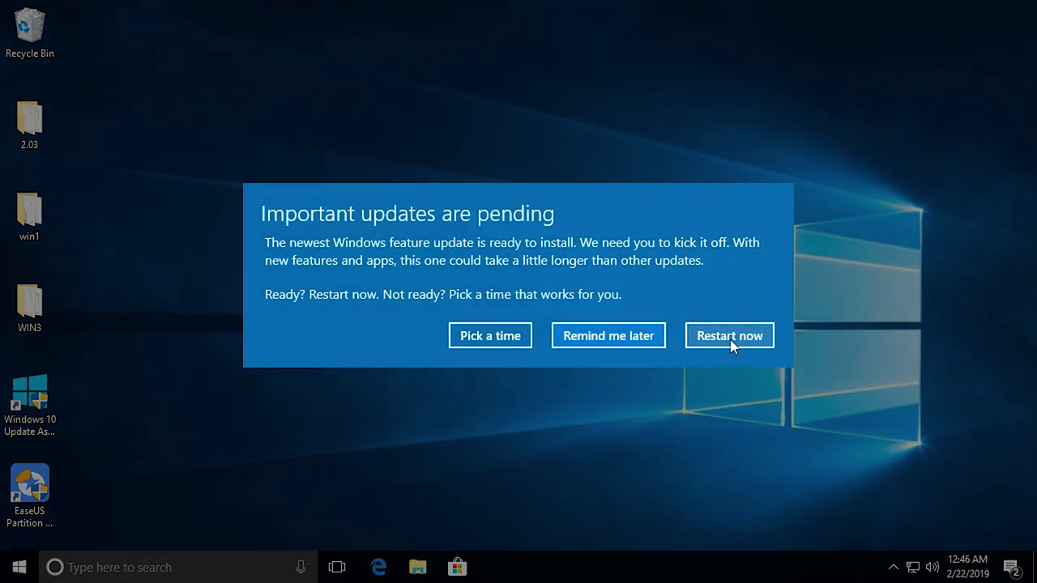